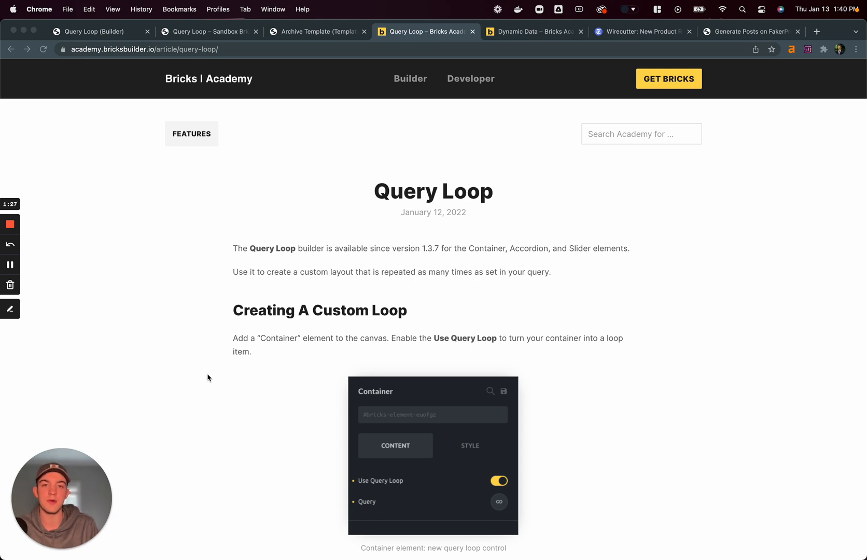
mouse_move(340, 302)
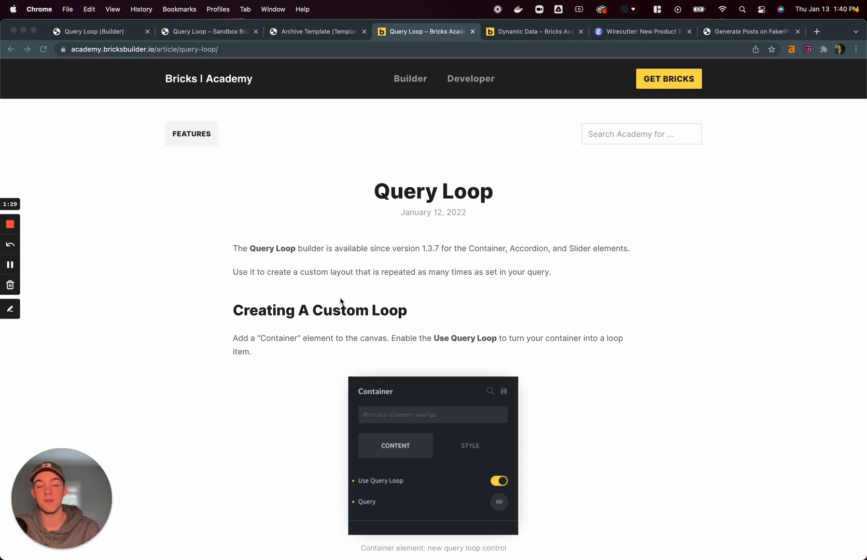
mouse_move(367, 305)
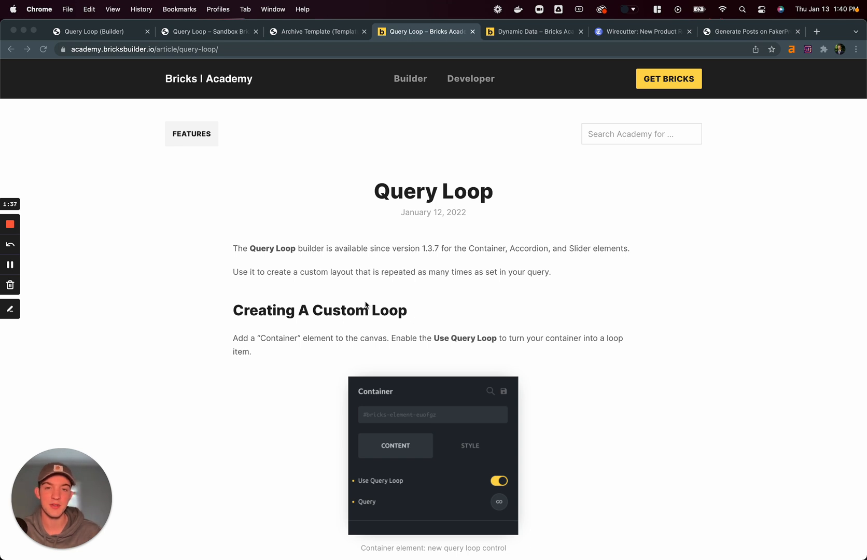
mouse_move(461, 312)
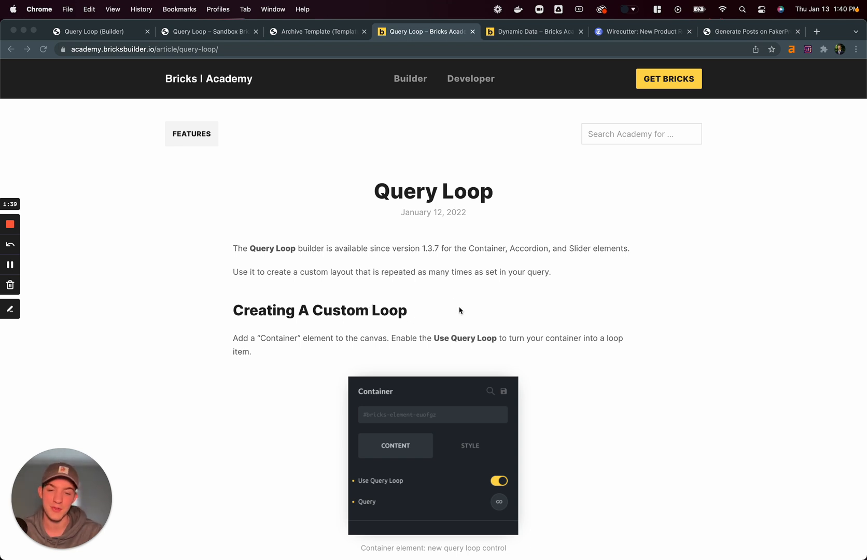
Read the Query Control section and the Posts query options in the Query Loop article
scroll("down", 3)
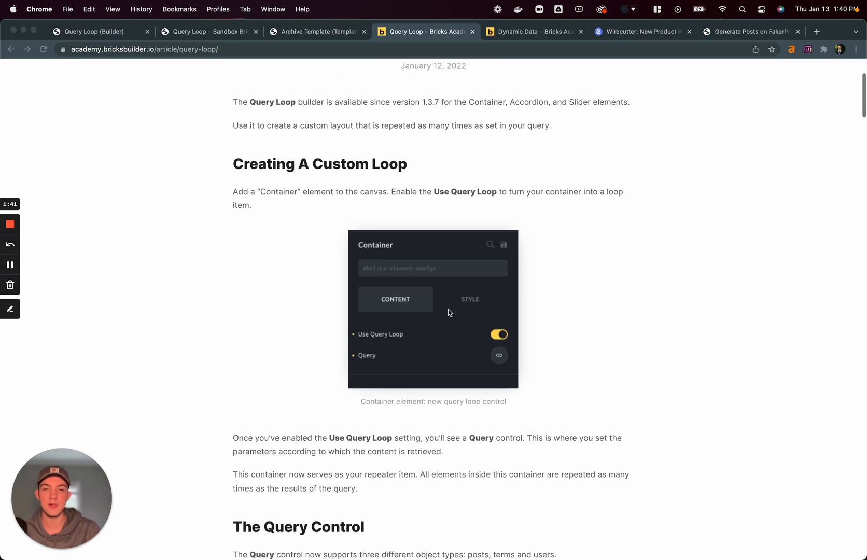
scroll("down", 3)
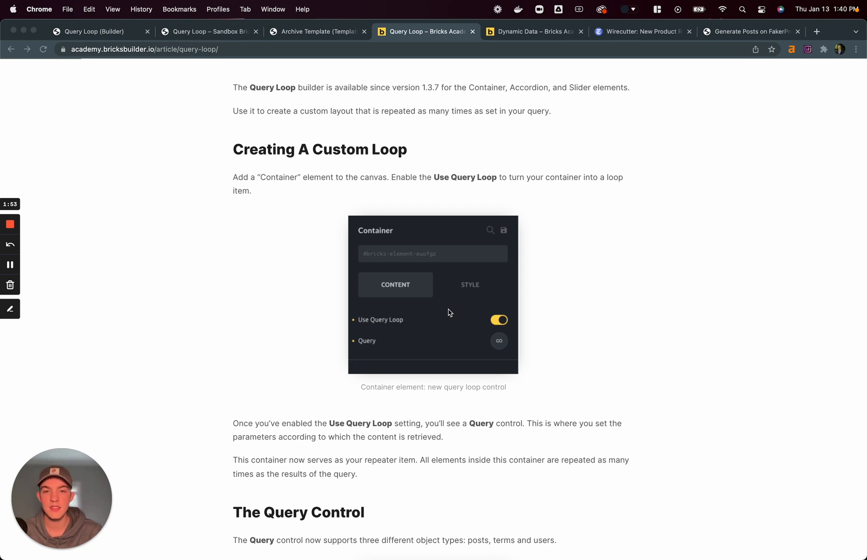
scroll("down", 3)
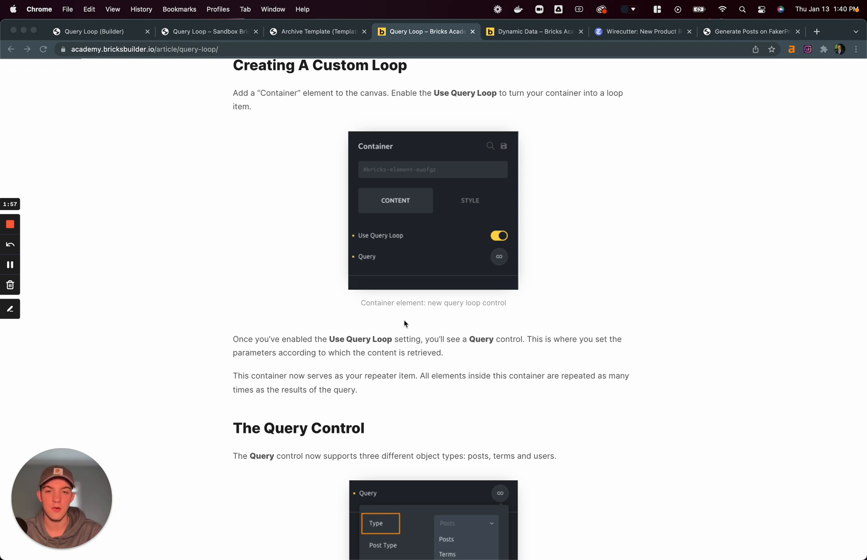
scroll("down", 3)
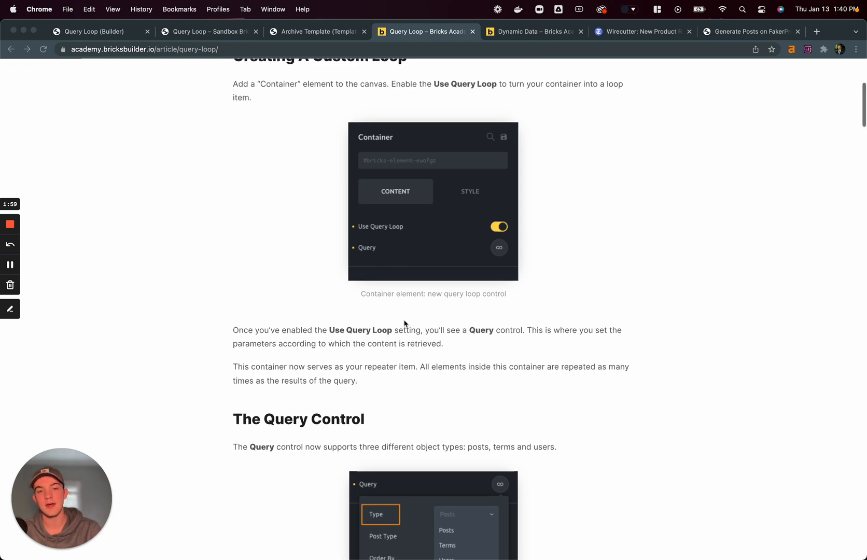
scroll("down", 3)
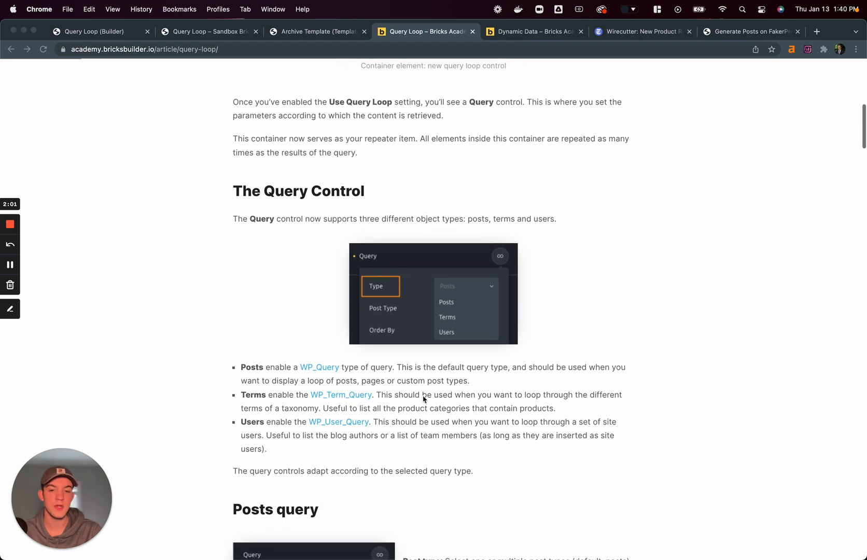
mouse_move(474, 238)
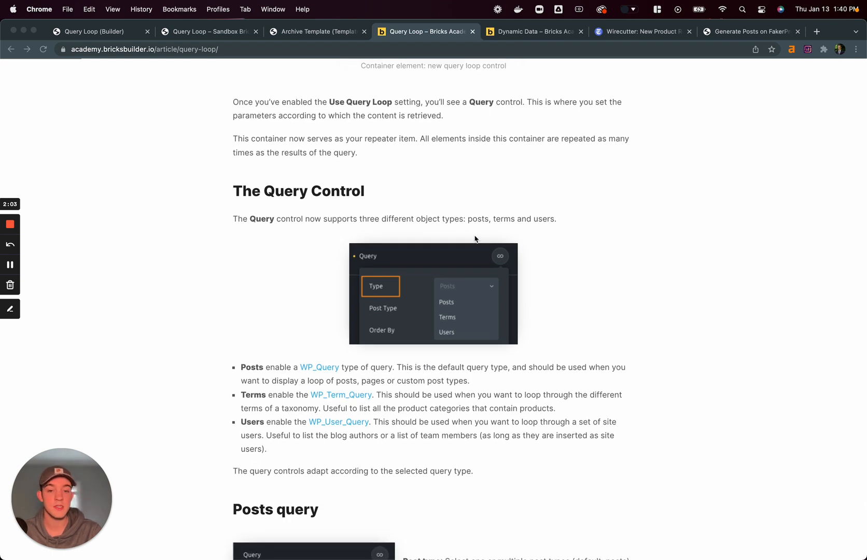
mouse_move(443, 317)
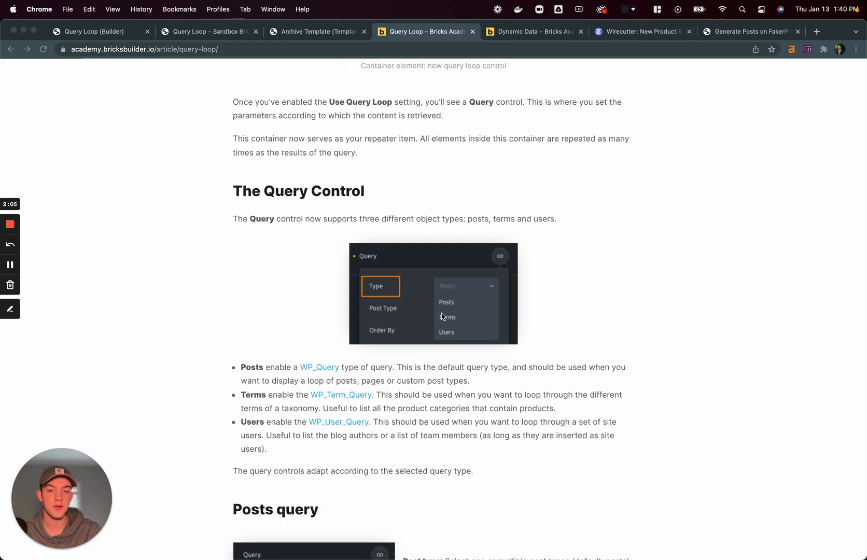
scroll("down", 3)
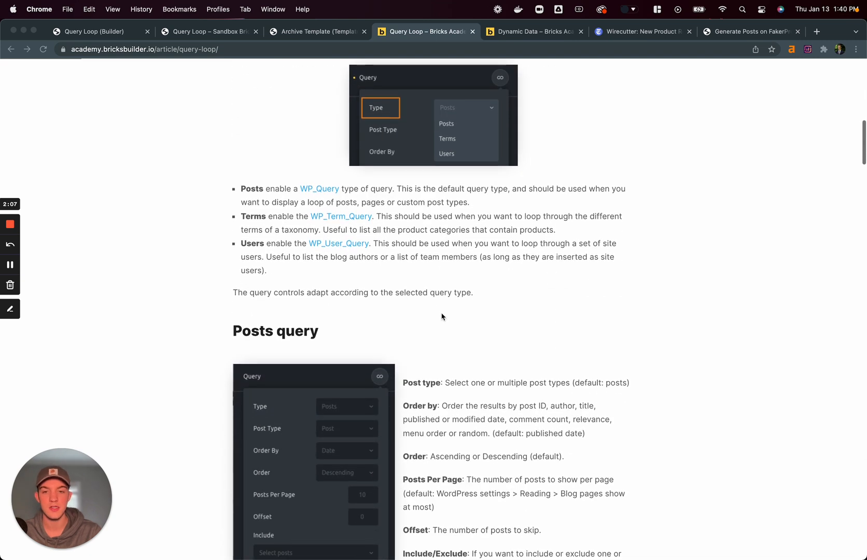
Continue through Example 1: Latest Posts and its build steps down to the Terms Query heading
scroll("down", 3)
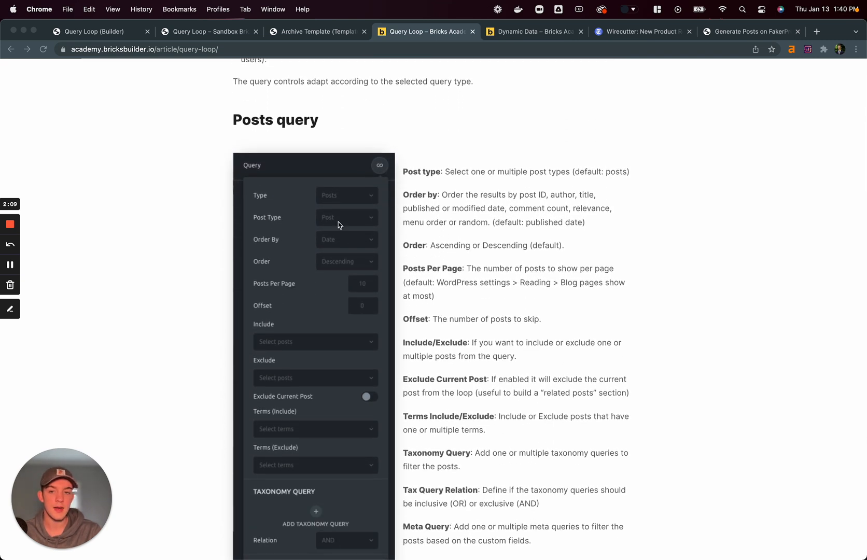
scroll("down", 3)
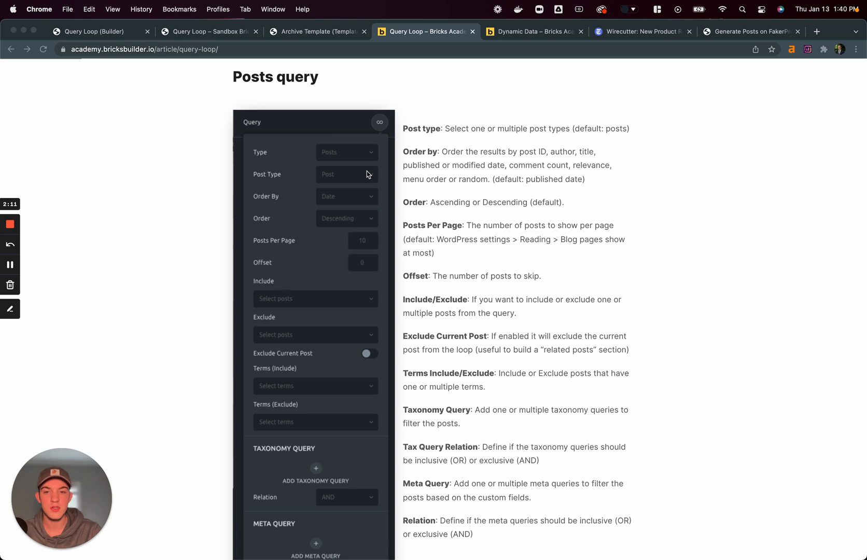
mouse_move(271, 224)
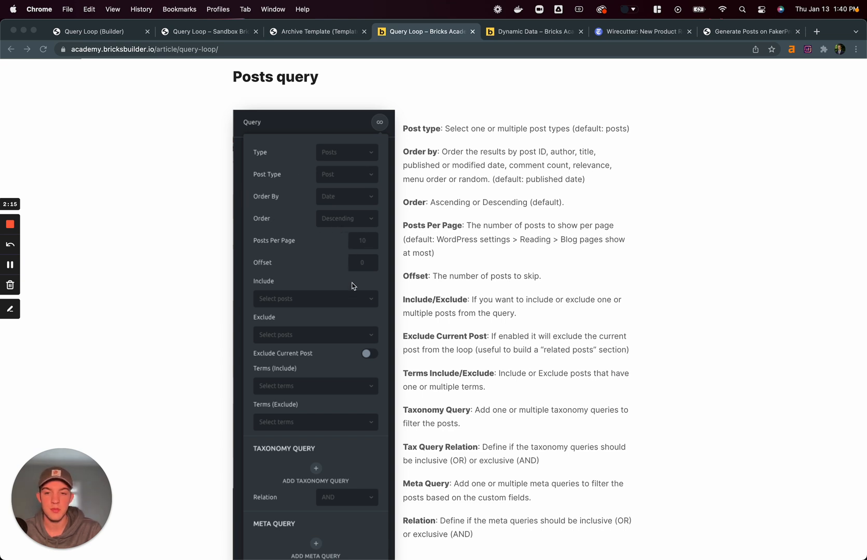
scroll("down", 3)
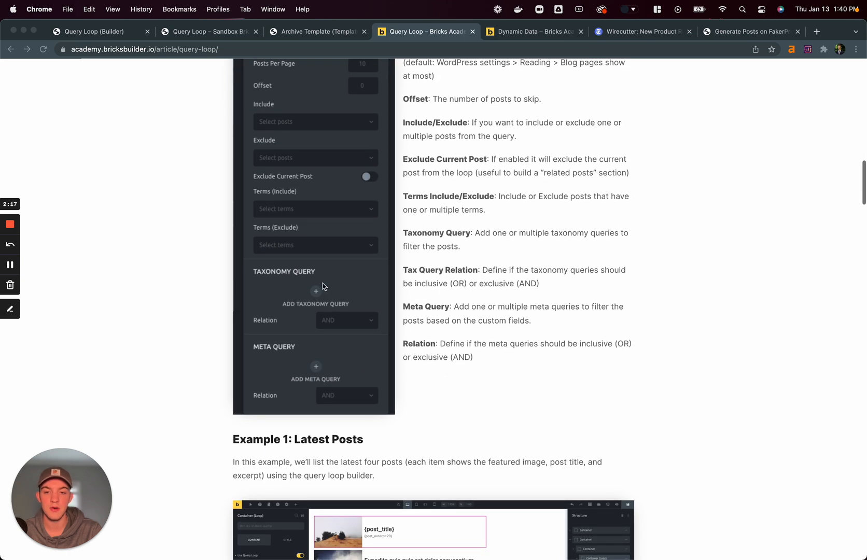
mouse_move(272, 261)
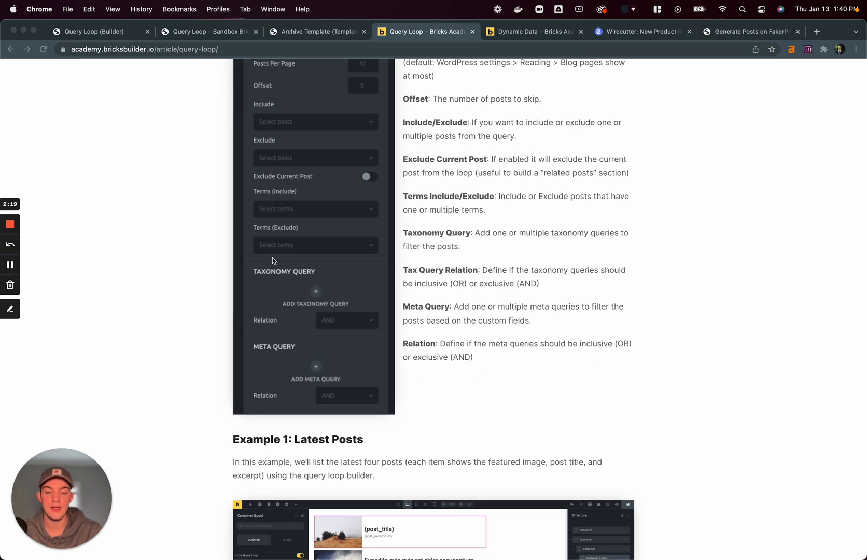
mouse_move(265, 361)
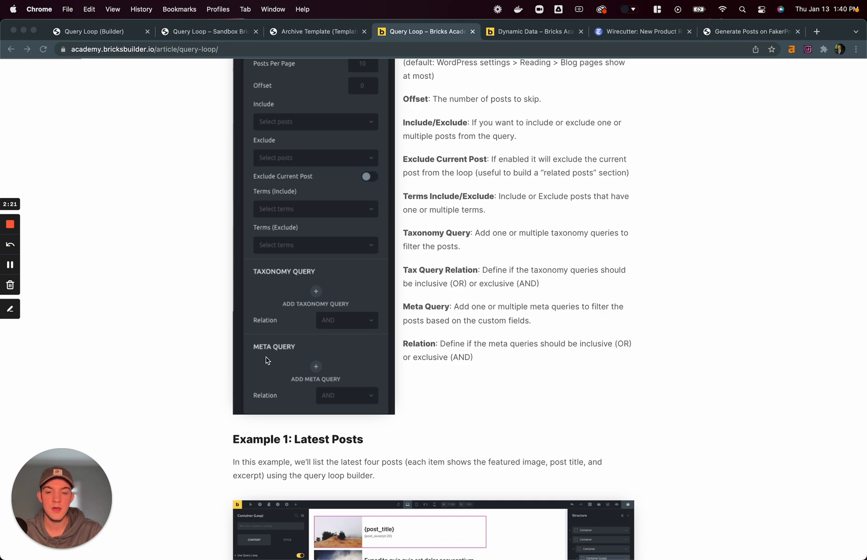
scroll("down", 3)
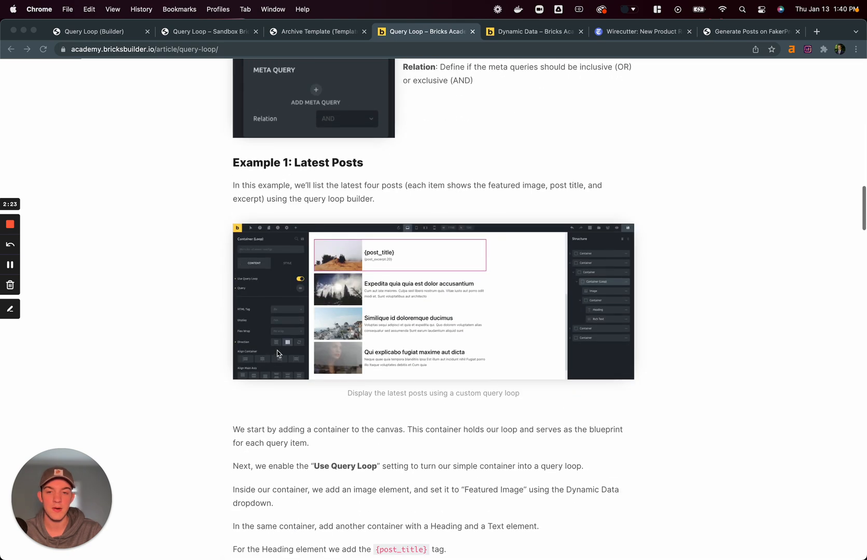
scroll("down", 3)
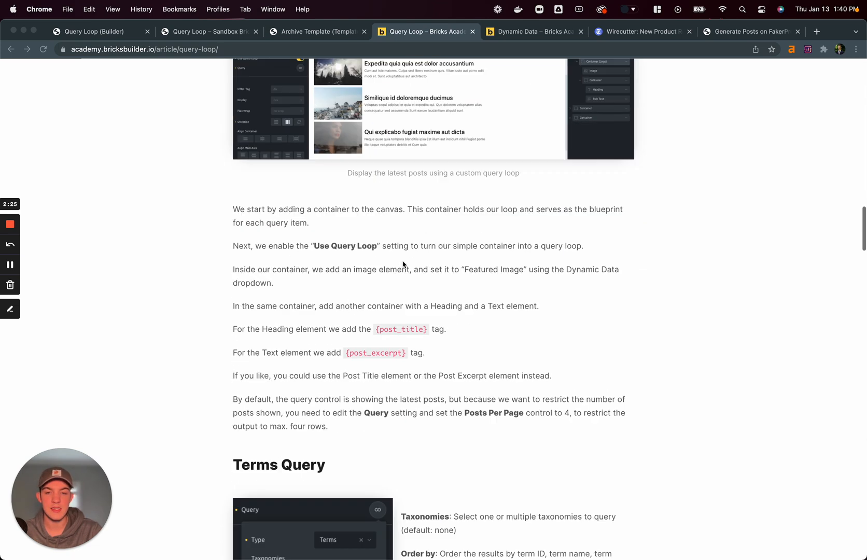
Read through Terms Query, Product Categories and Users Query to Example 3: The blog authors
scroll("down", 3)
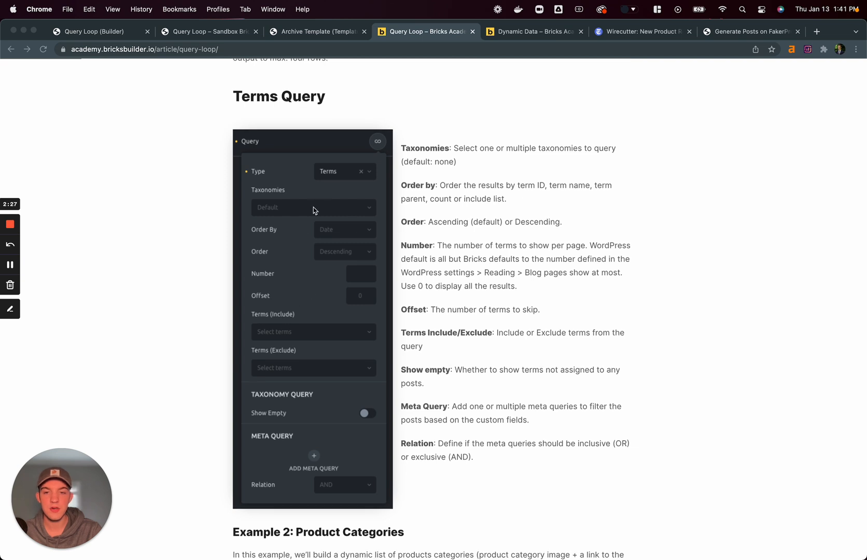
mouse_move(305, 222)
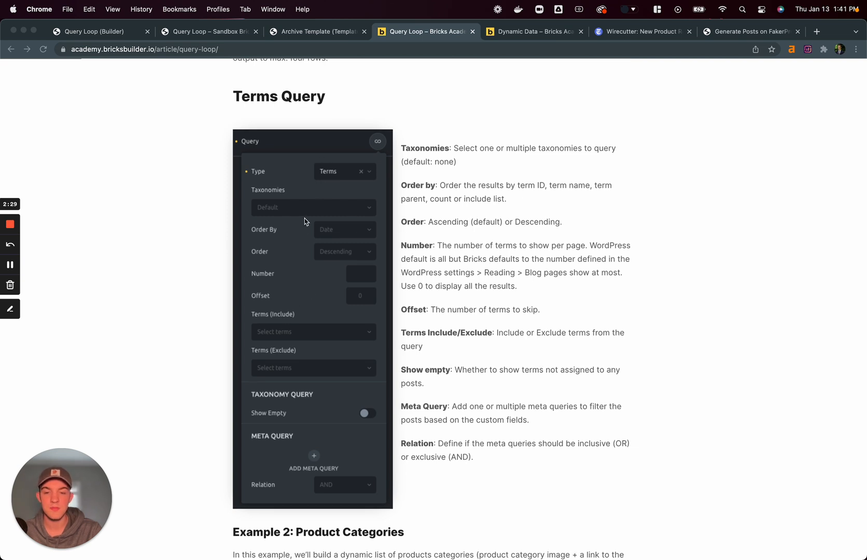
mouse_move(374, 315)
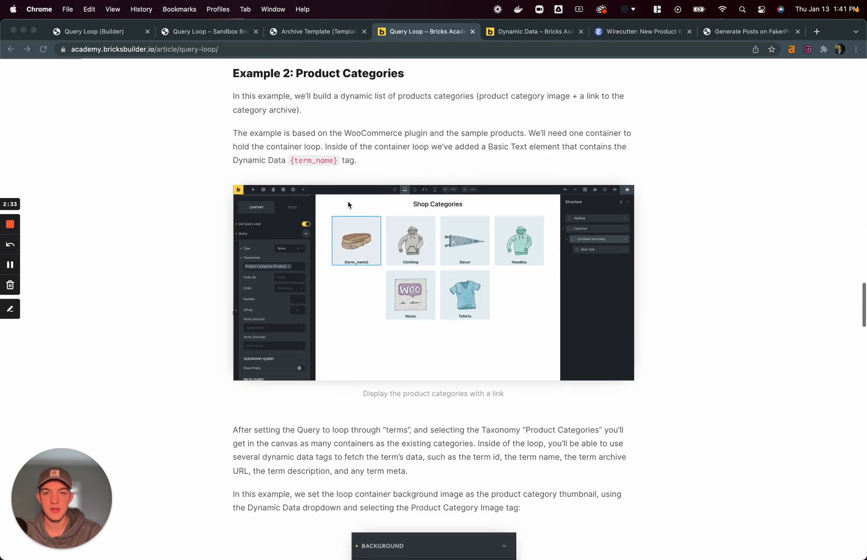
scroll("down", 3)
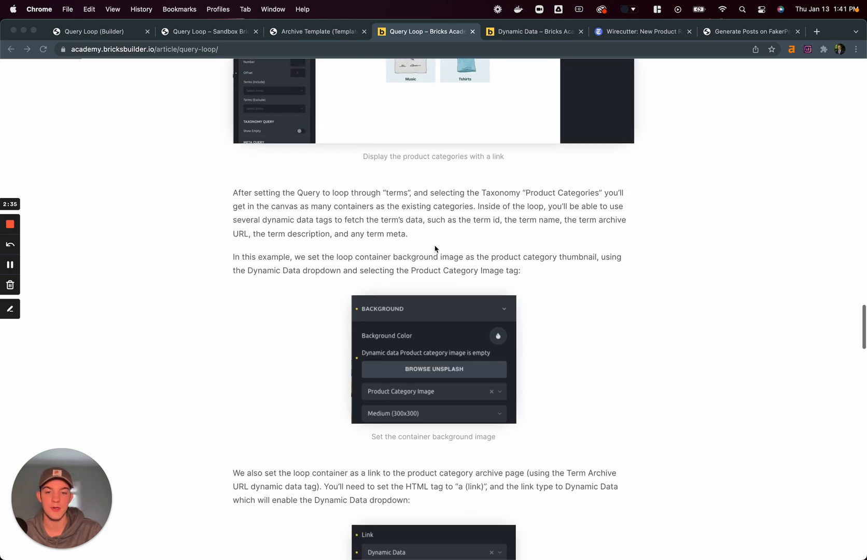
scroll("down", 3)
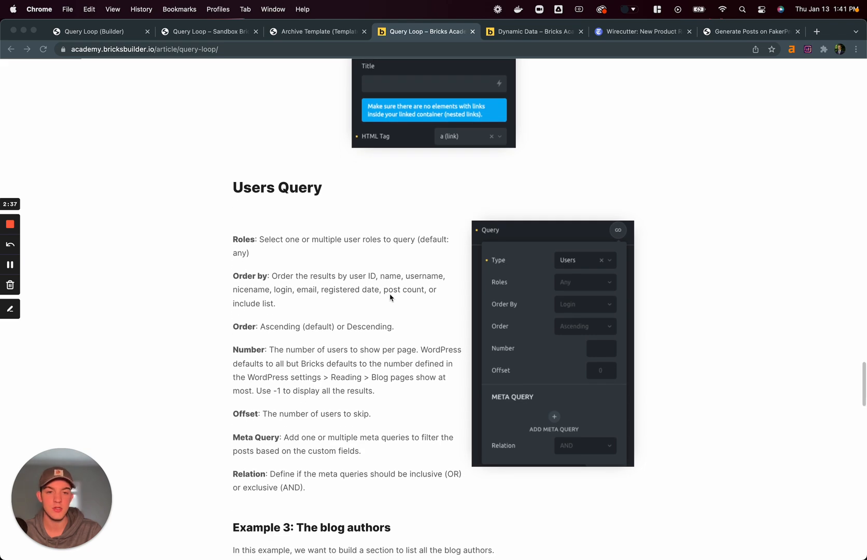
mouse_move(319, 293)
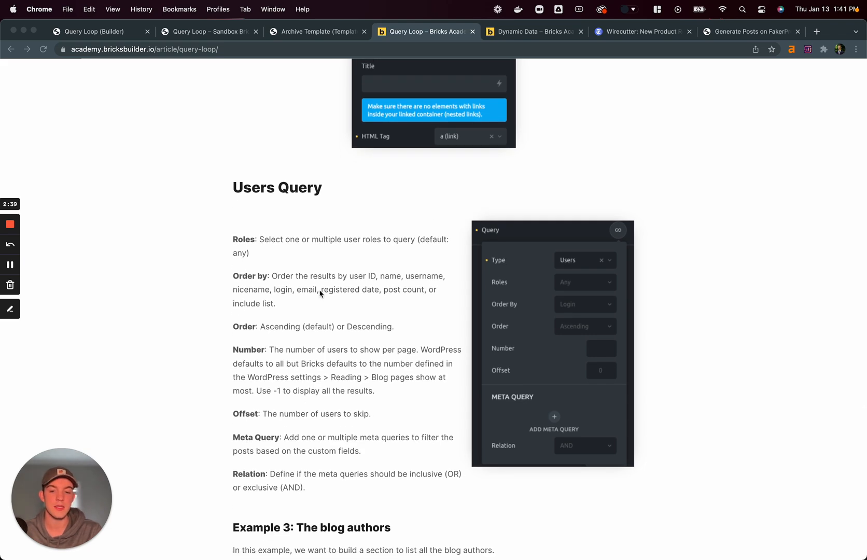
scroll("down", 3)
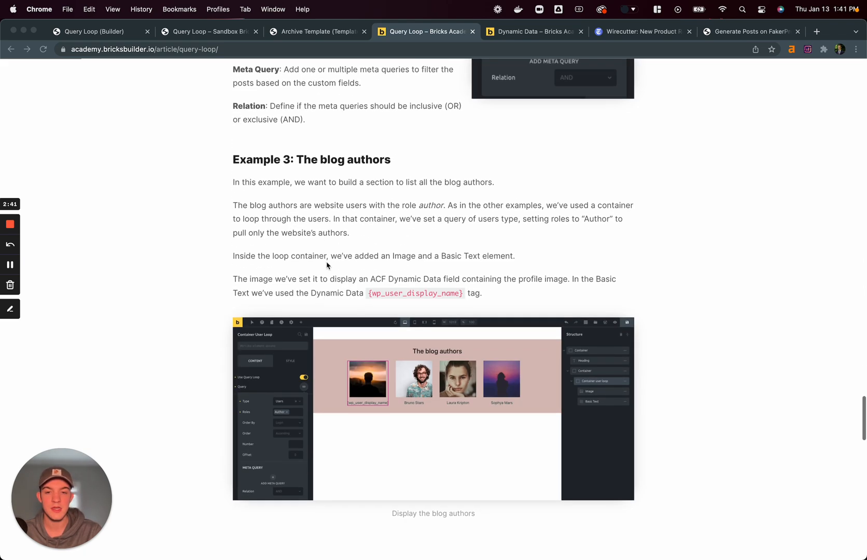
mouse_move(345, 215)
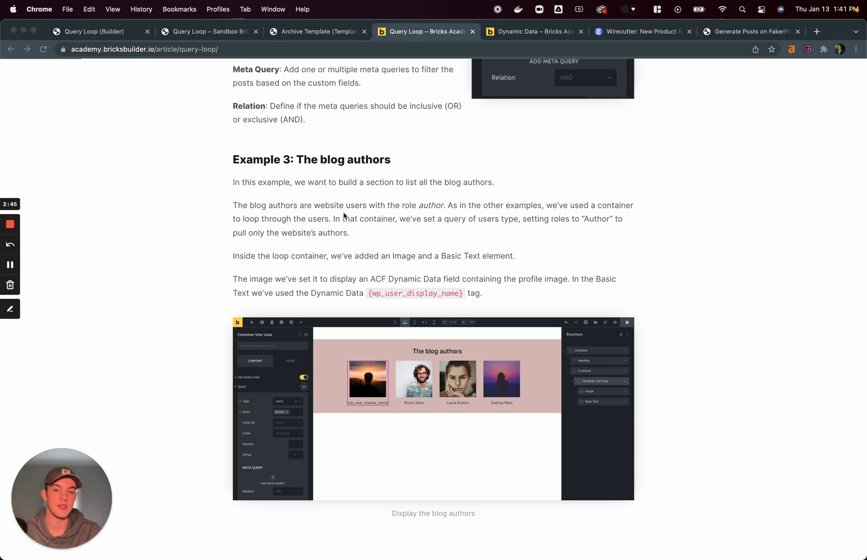
Read the Pagination element and Accordions & Sliders sections down to the article's bottom
scroll("down", 3)
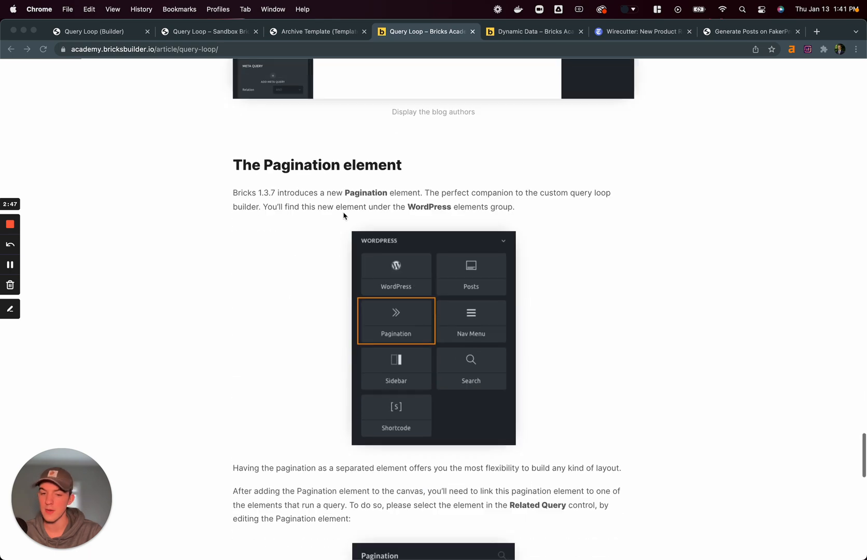
scroll("down", 3)
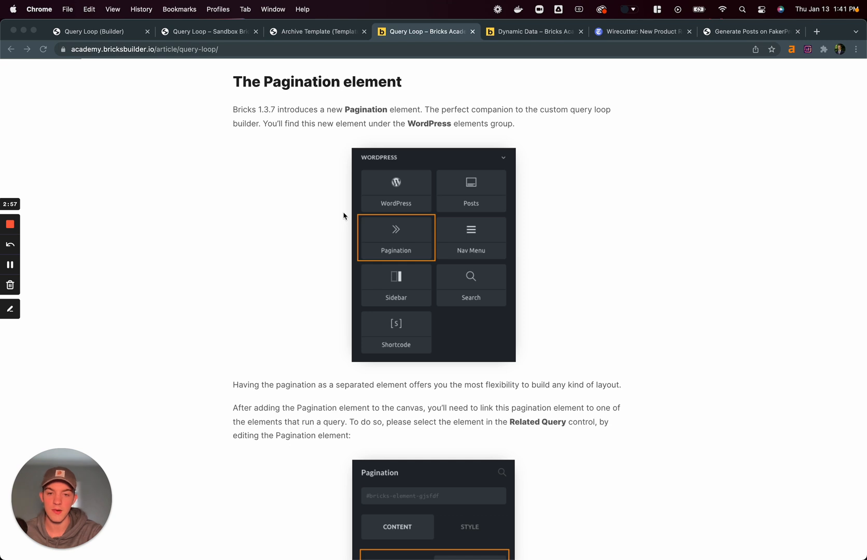
scroll("down", 3)
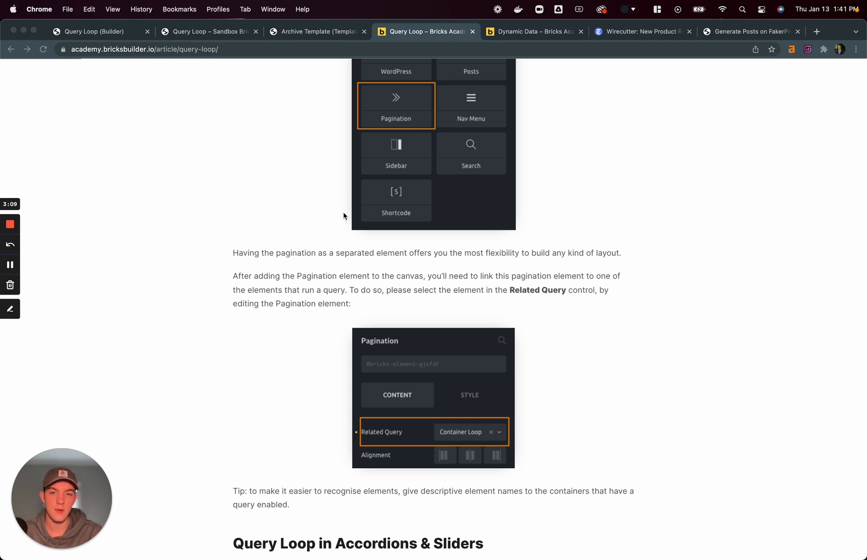
scroll("down", 3)
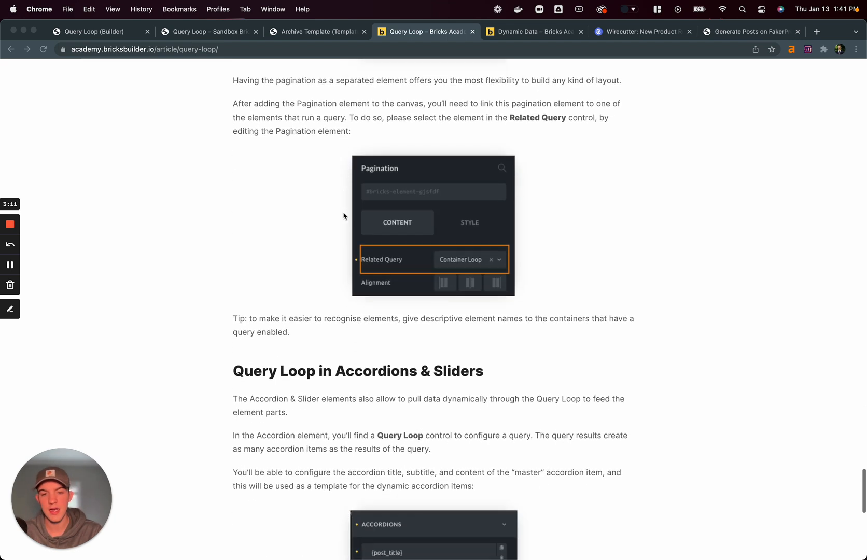
scroll("down", 3)
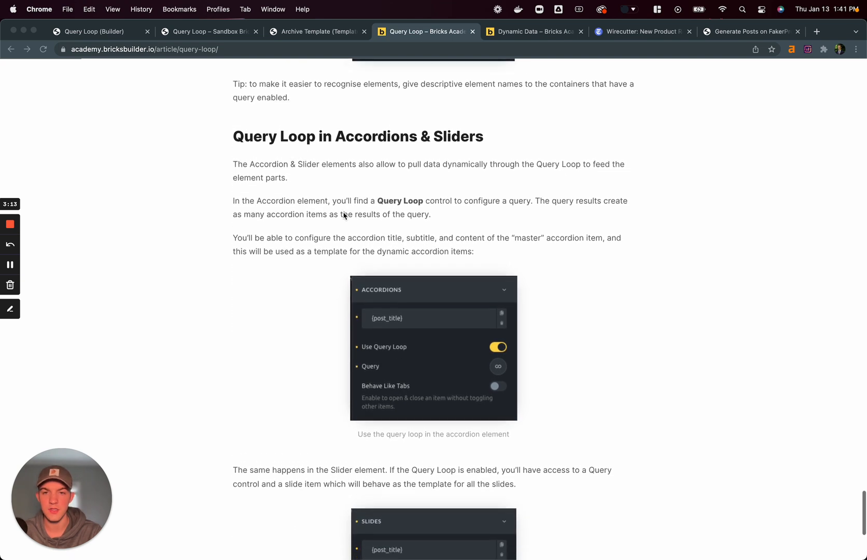
scroll("down", 3)
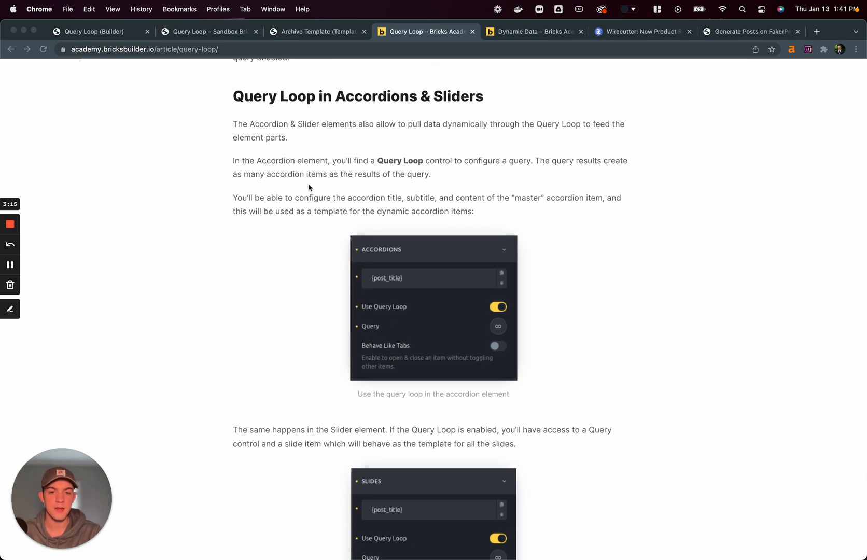
scroll("down", 3)
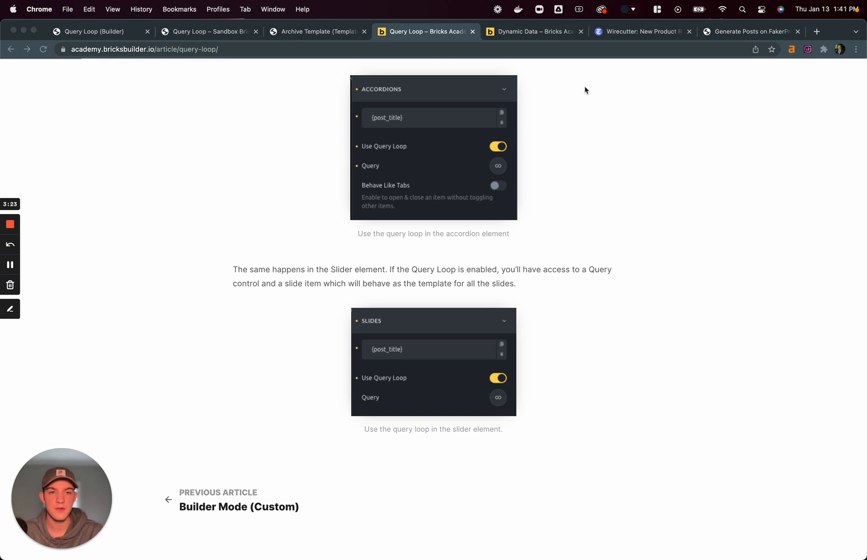
Review FakerPress's Generate Posts settings, then bring up the Wirecutter homepage for reference
left_click(749, 31)
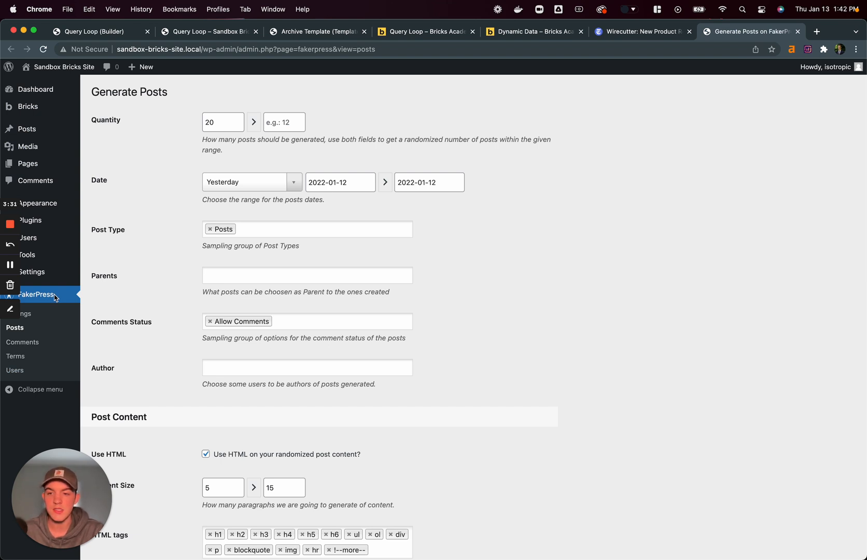
mouse_move(64, 296)
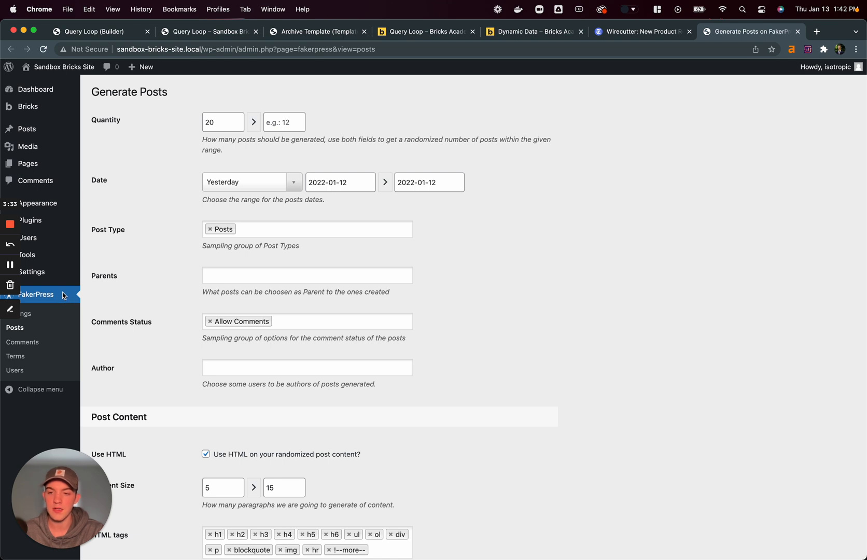
mouse_move(38, 332)
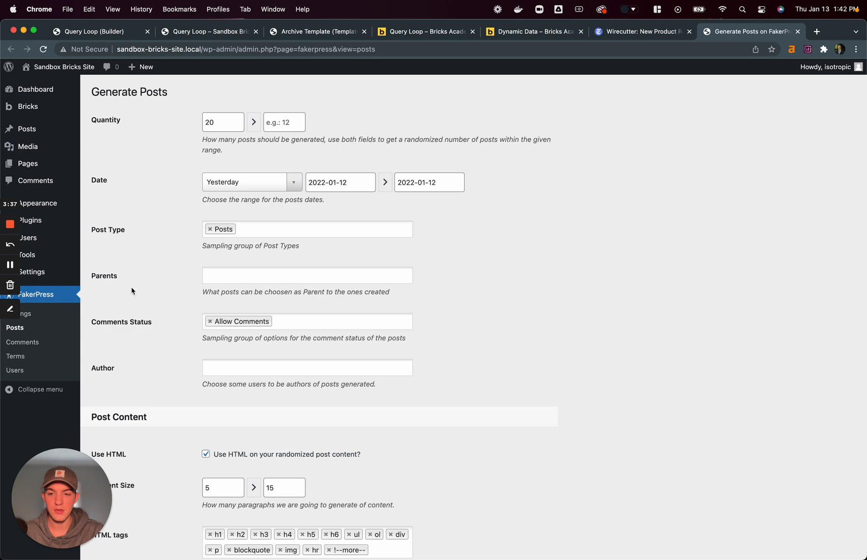
mouse_move(34, 342)
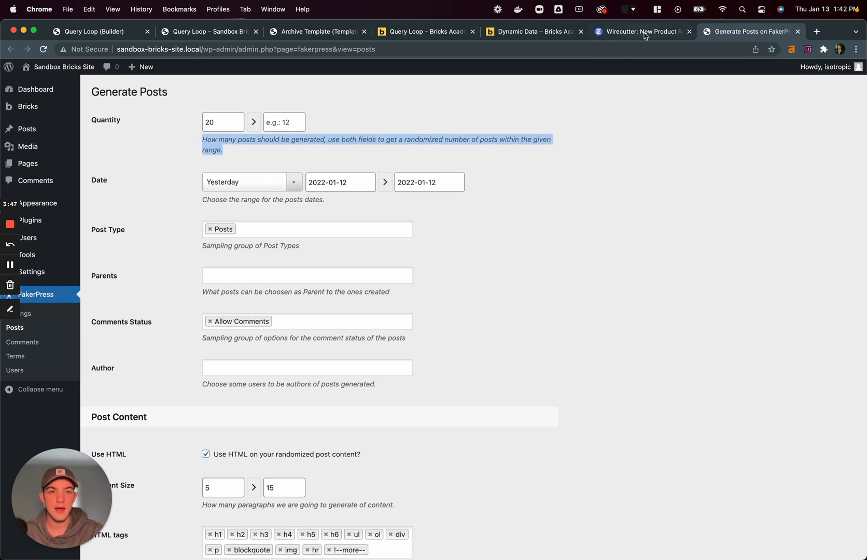
left_click(640, 31)
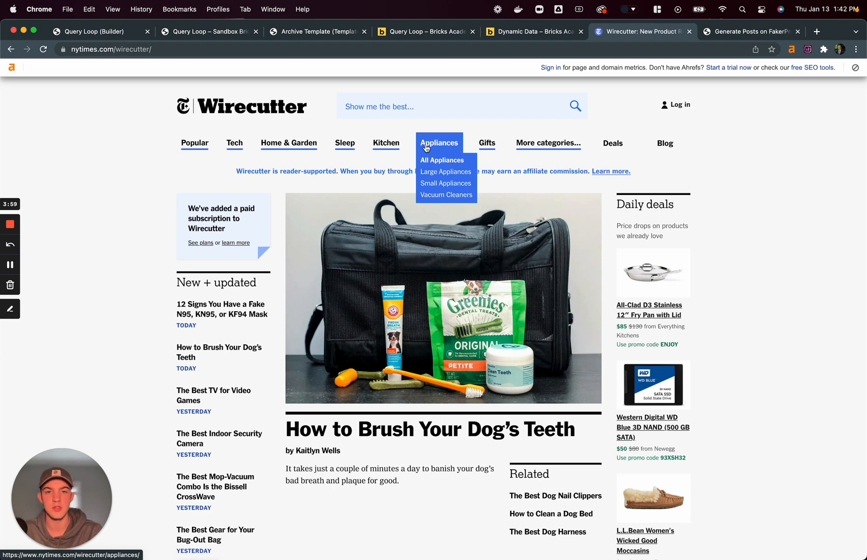
mouse_move(319, 31)
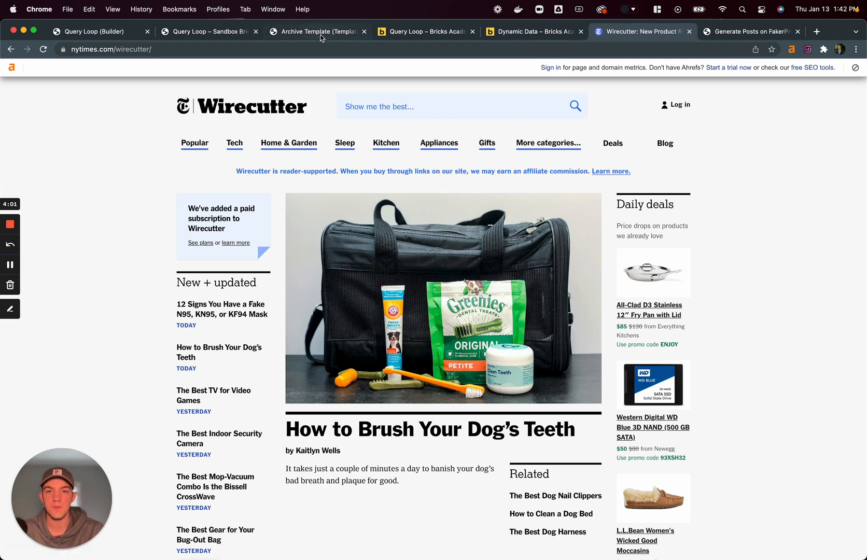
mouse_move(207, 31)
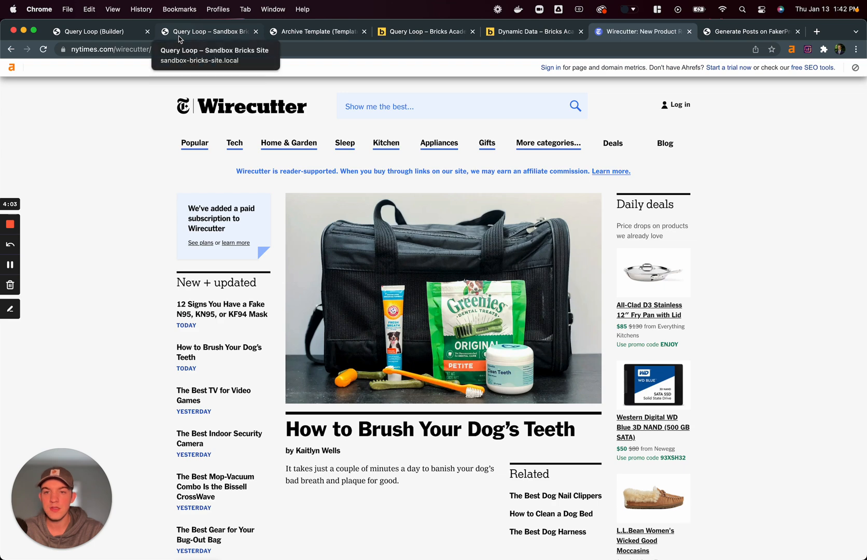
View the sandbox Query Loop page's New + Updated, featured and Deals columns against Wirecutter
left_click(208, 31)
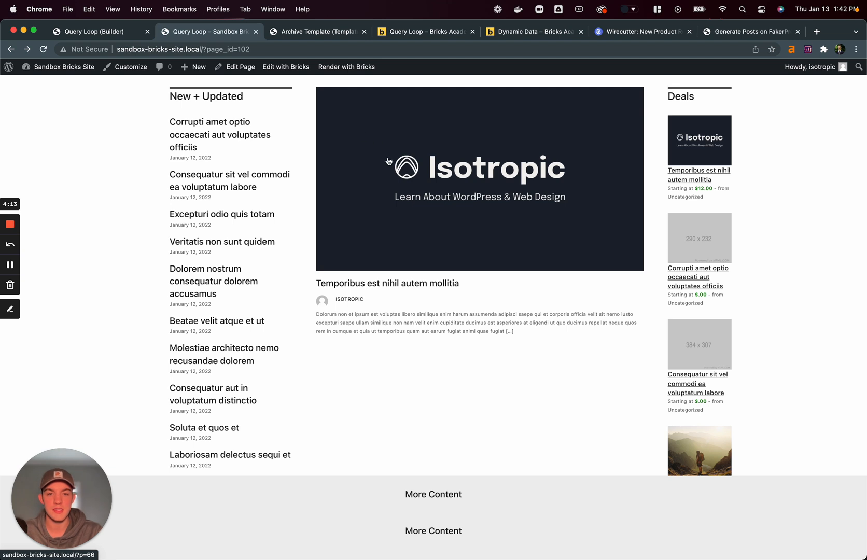
mouse_move(391, 216)
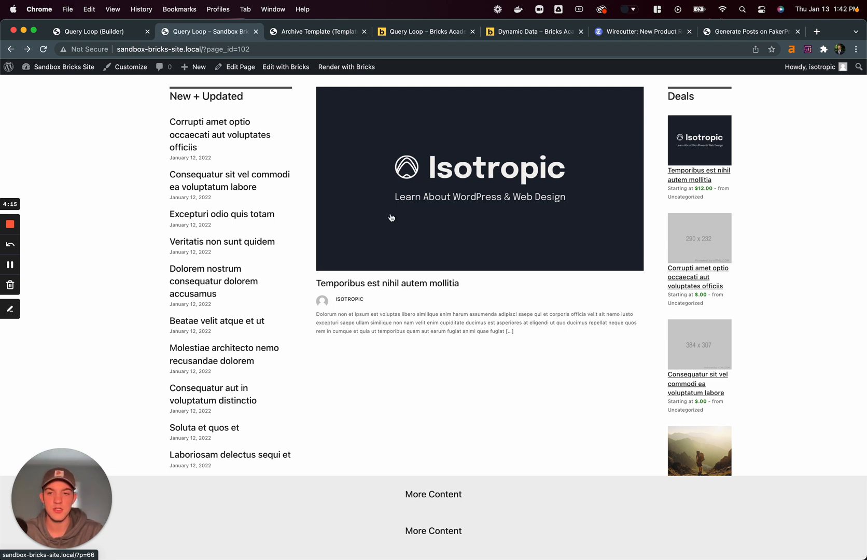
mouse_move(327, 305)
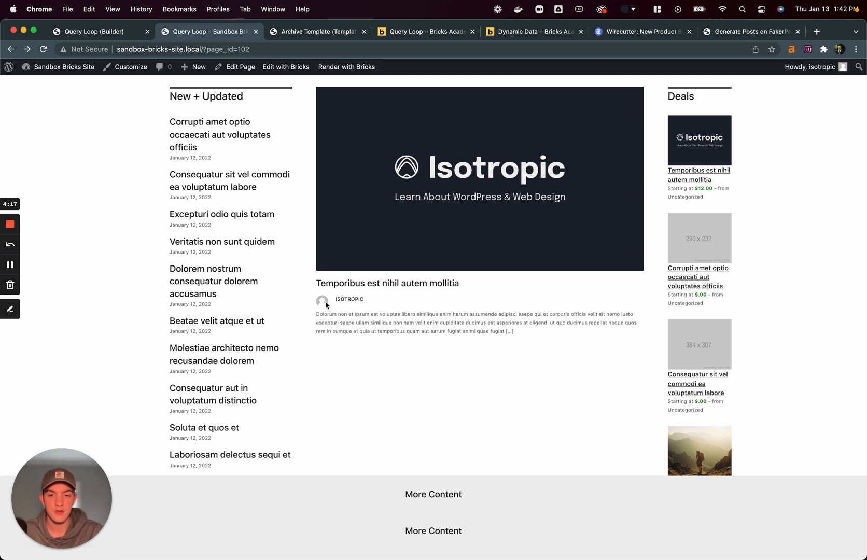
left_click_drag(315, 314, 514, 331)
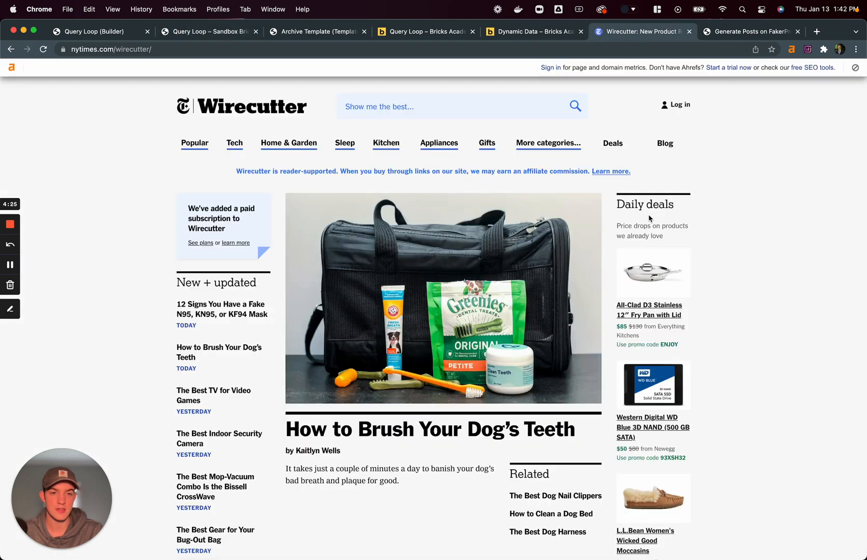
Look over the Query Loop page's More Content rows, then bring the page up in the Bricks builder
left_click(208, 31)
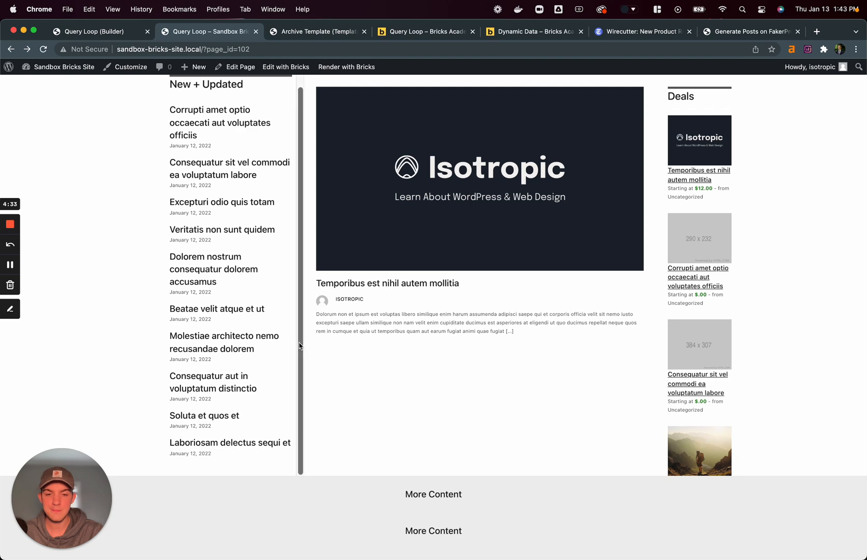
scroll("down", 3)
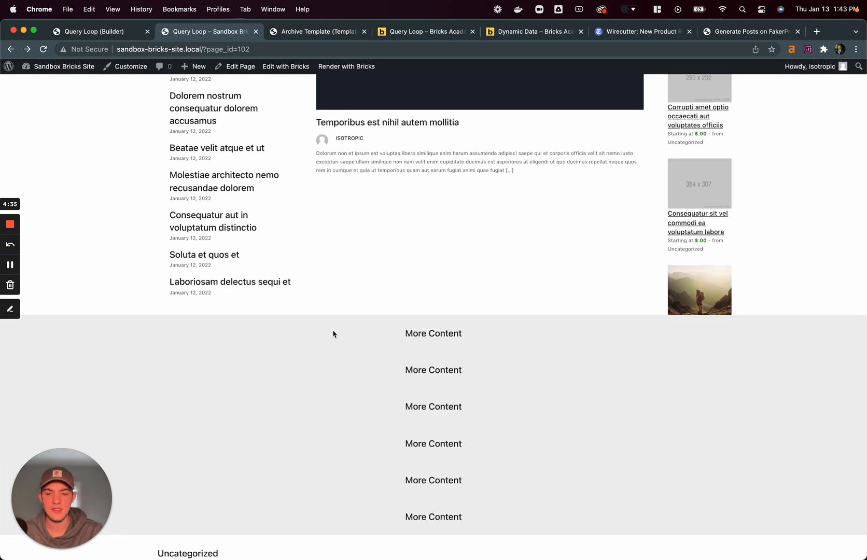
double_click(188, 554)
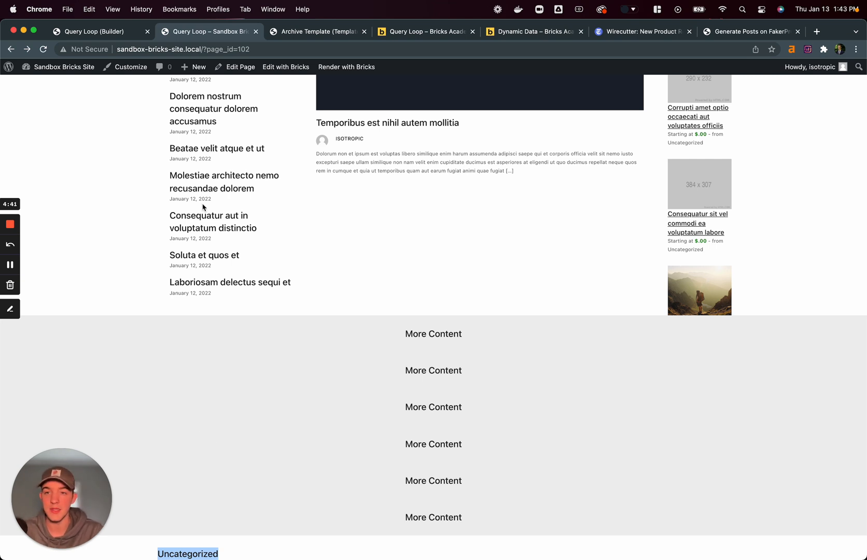
left_click(286, 67)
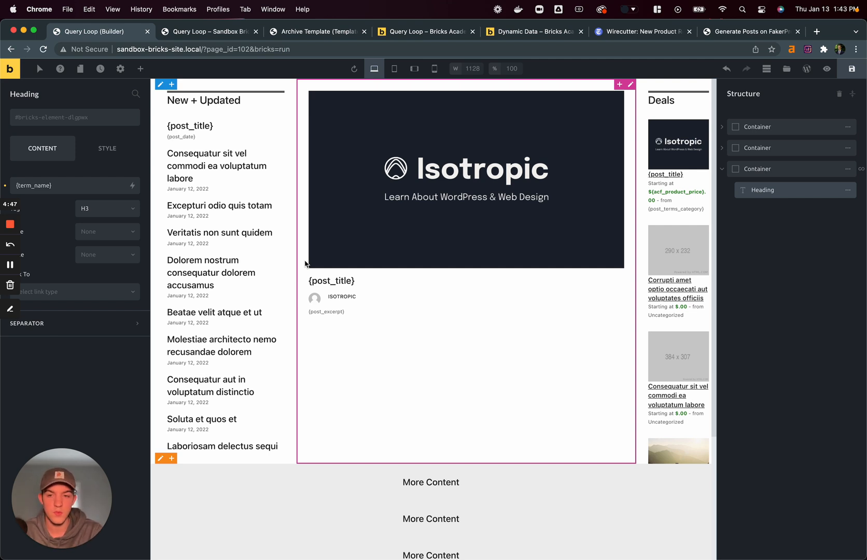
Select the main container, exposing its Left Sidebar, Middle and Right Sidebar columns
left_click(757, 127)
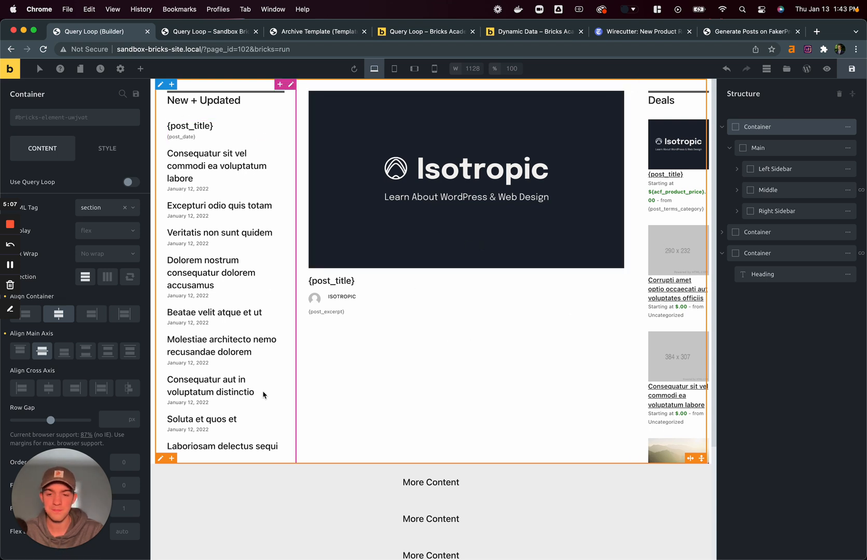
scroll("down", 3)
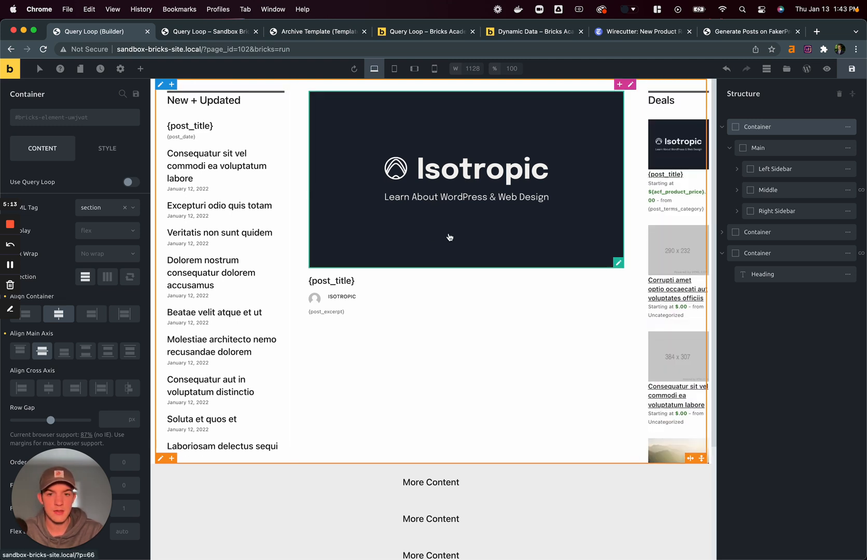
mouse_move(225, 133)
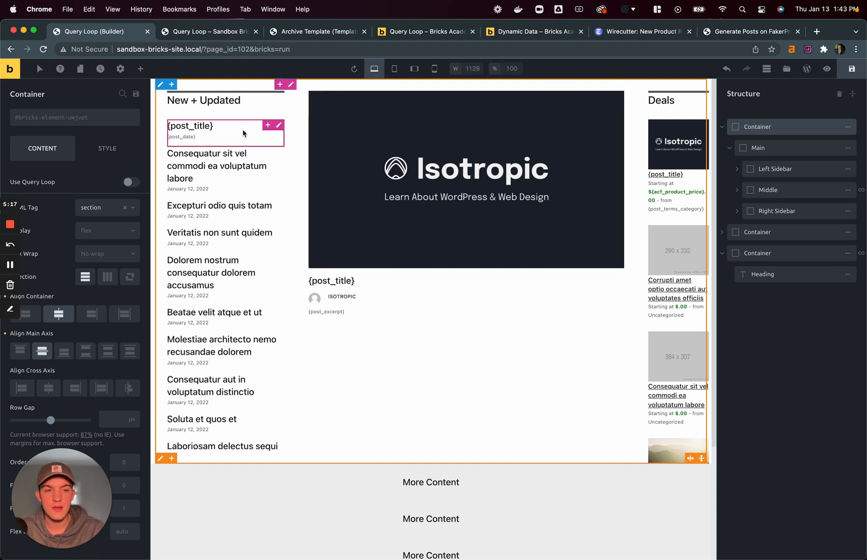
left_click(738, 169)
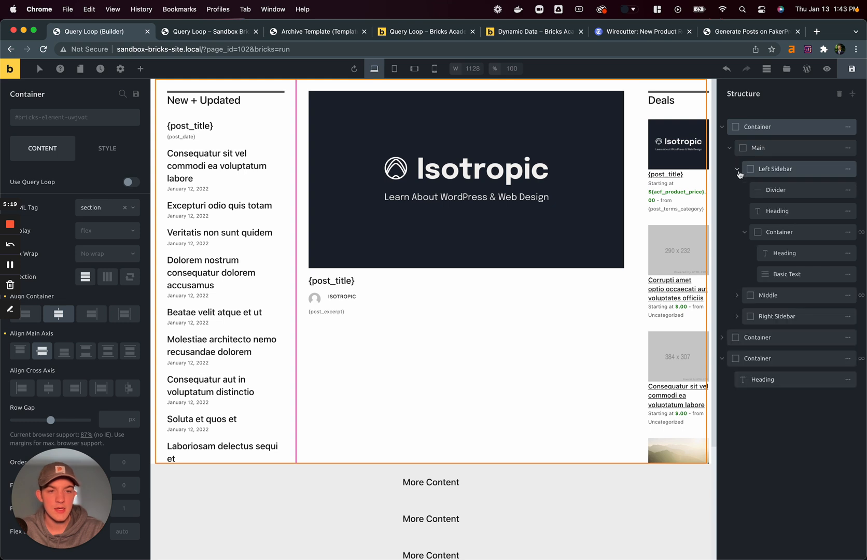
left_click(777, 169)
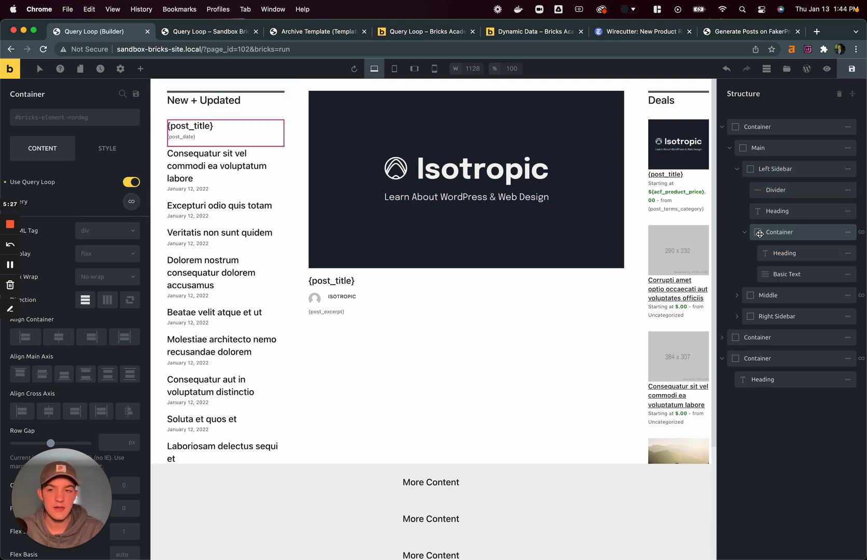
left_click(745, 233)
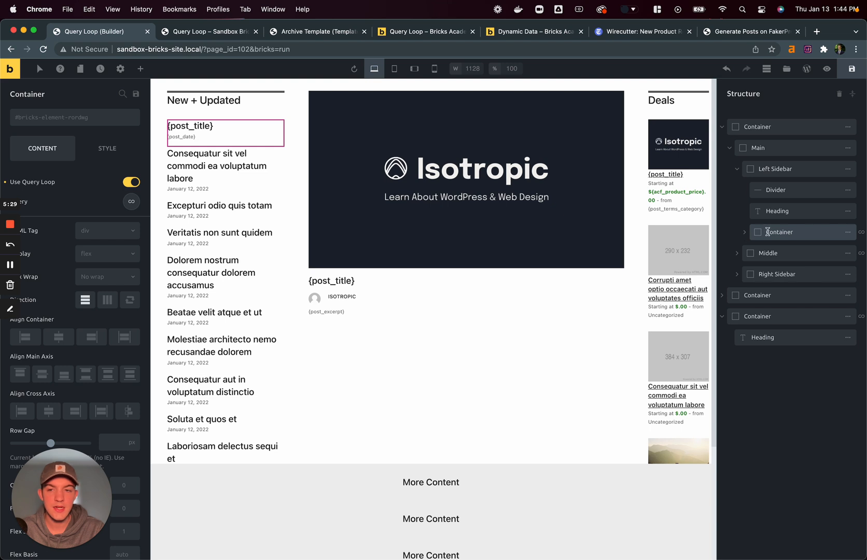
mouse_move(53, 190)
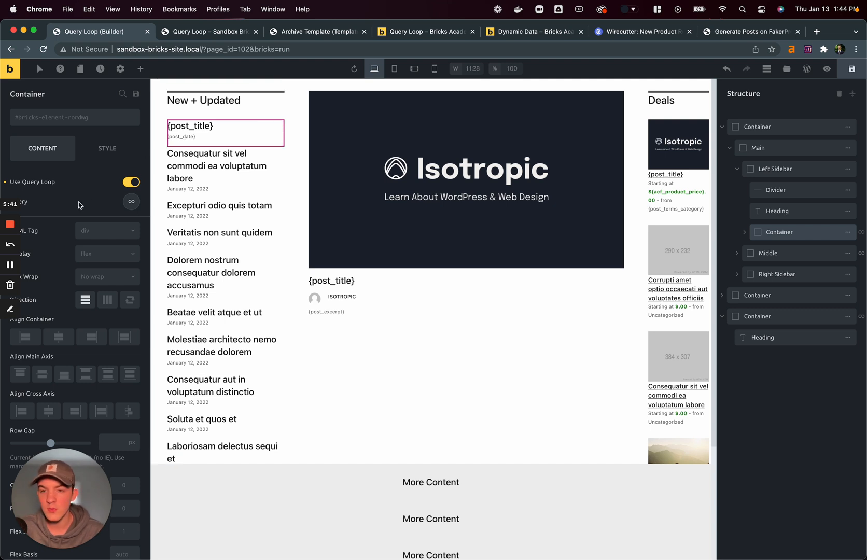
left_click(132, 181)
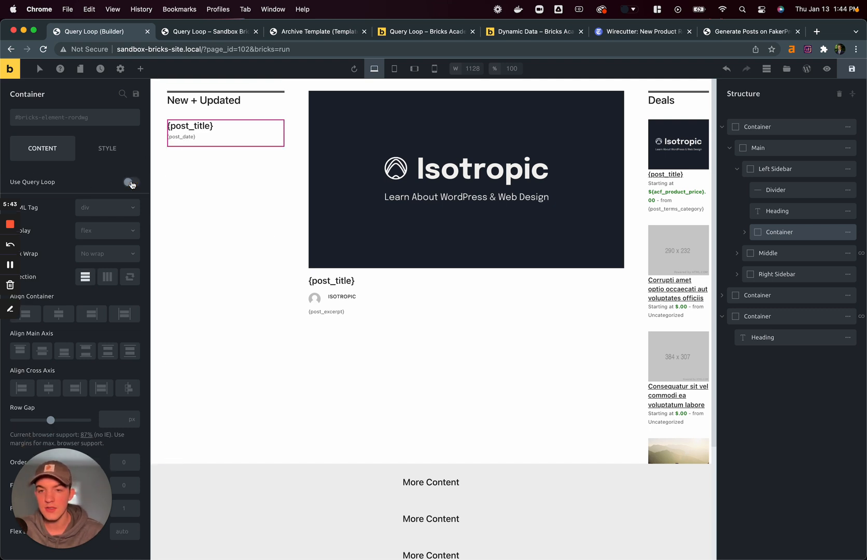
left_click(130, 183)
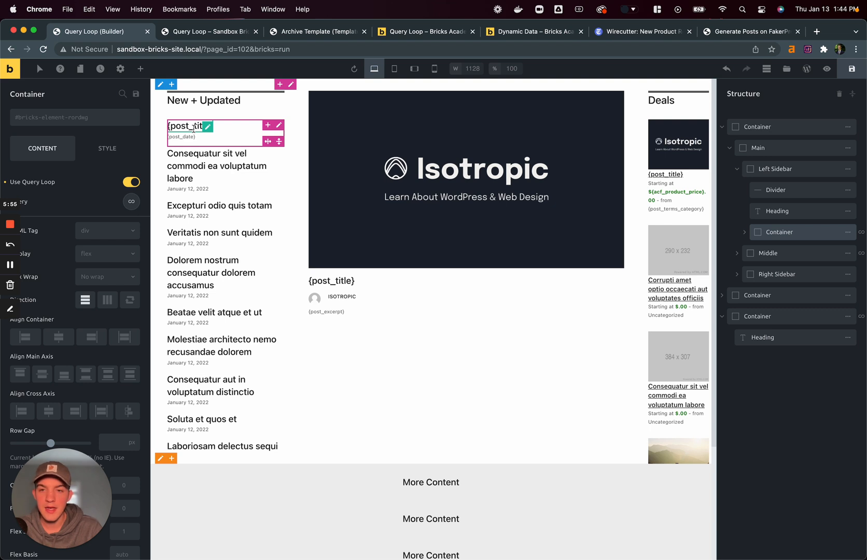
mouse_move(183, 127)
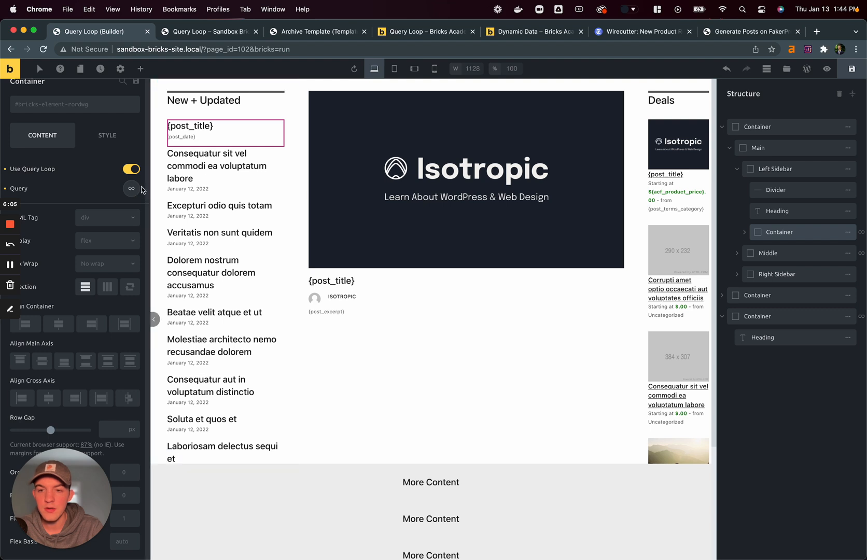
Expand the left sidebar loop's query settings and list its post type choices: Posts, Pages, Any
left_click(131, 189)
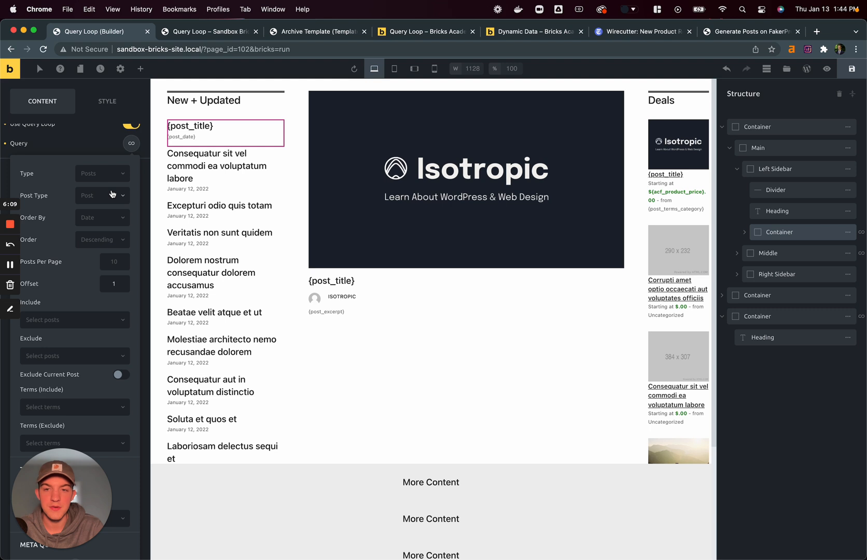
mouse_move(98, 178)
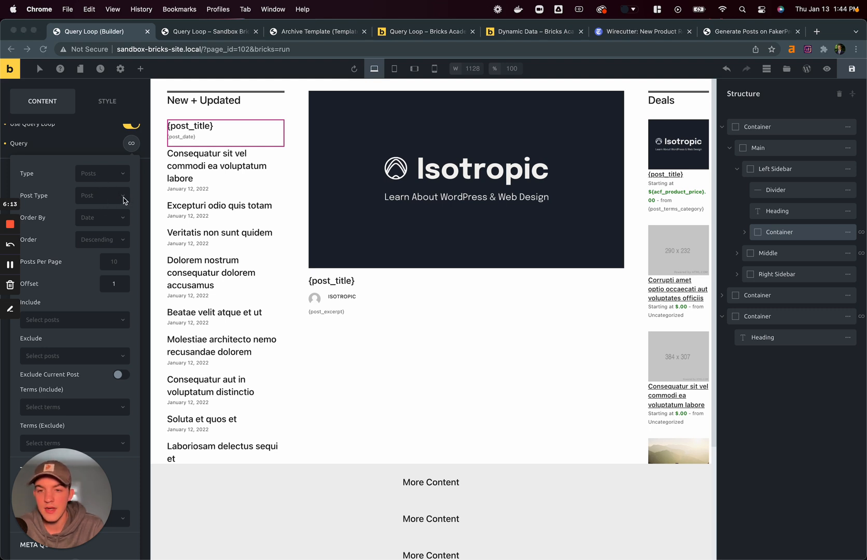
scroll("down", 3)
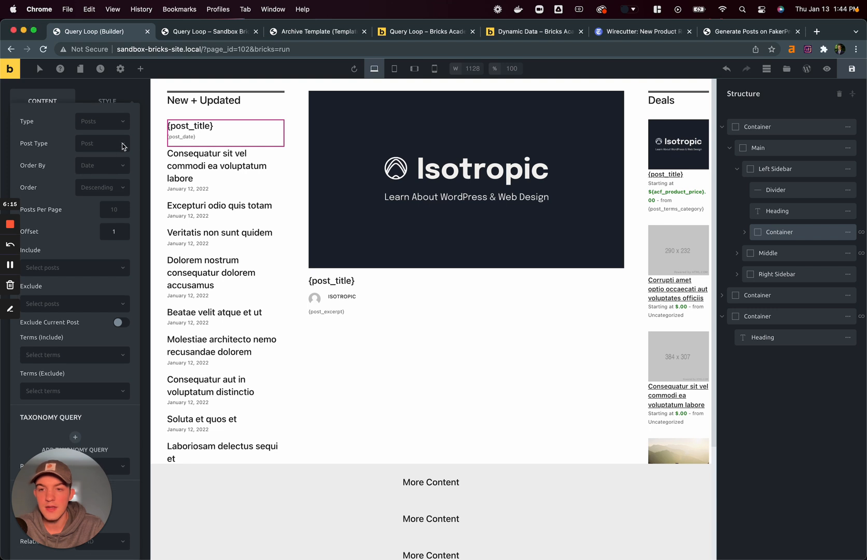
left_click(102, 143)
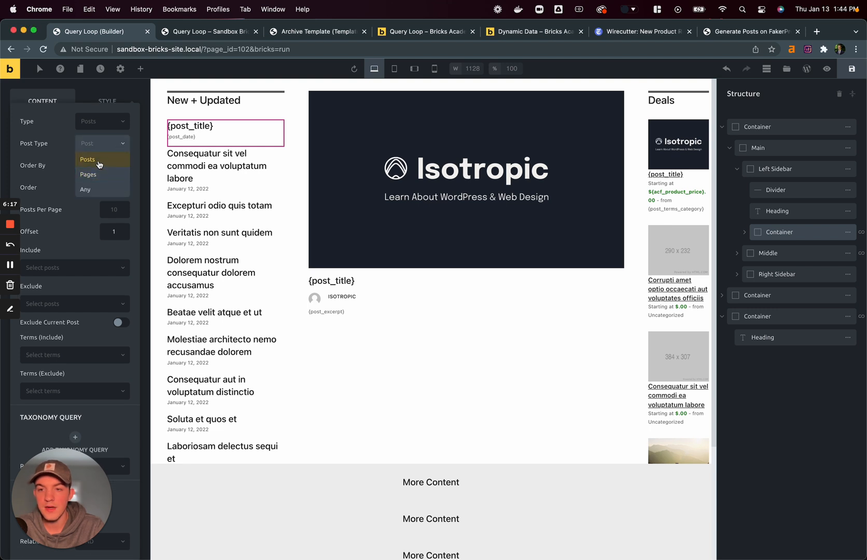
mouse_move(103, 179)
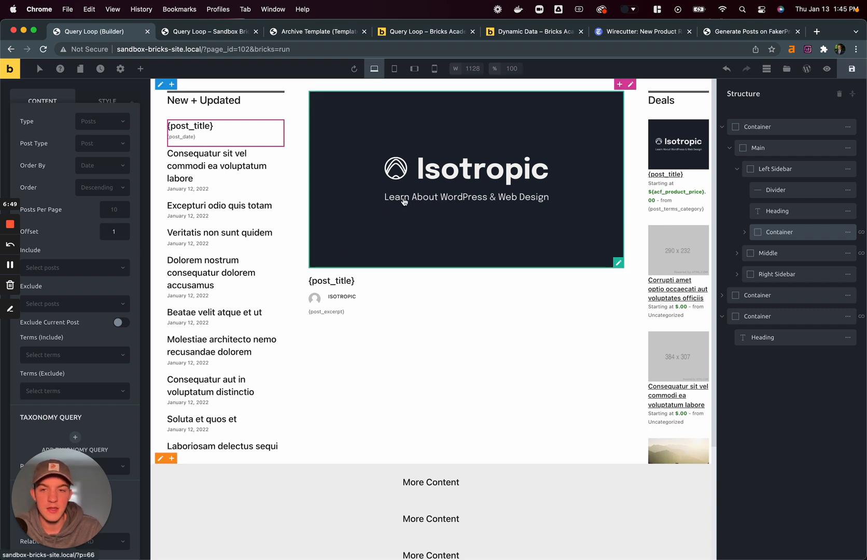
mouse_move(381, 187)
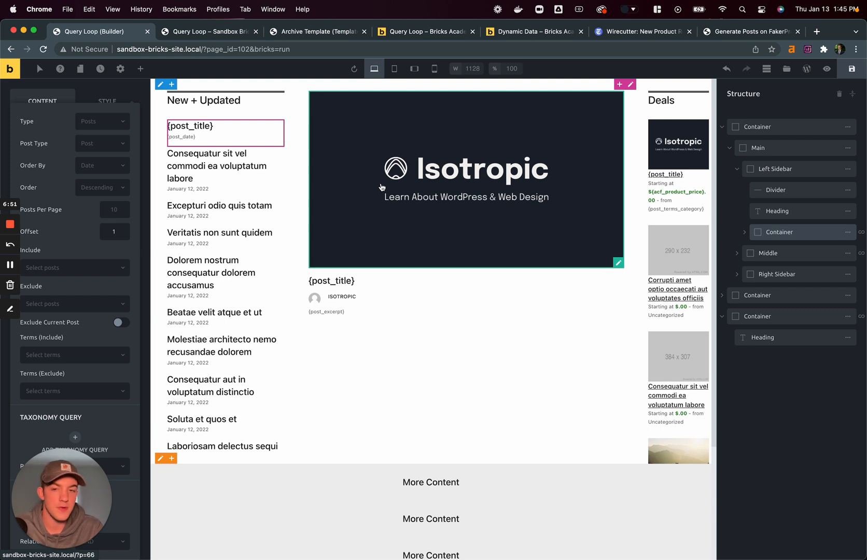
mouse_move(341, 195)
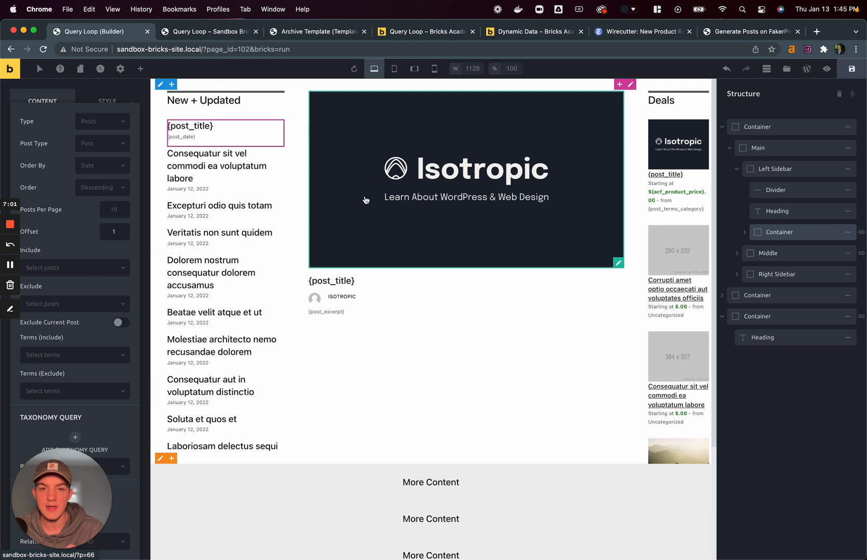
mouse_move(487, 160)
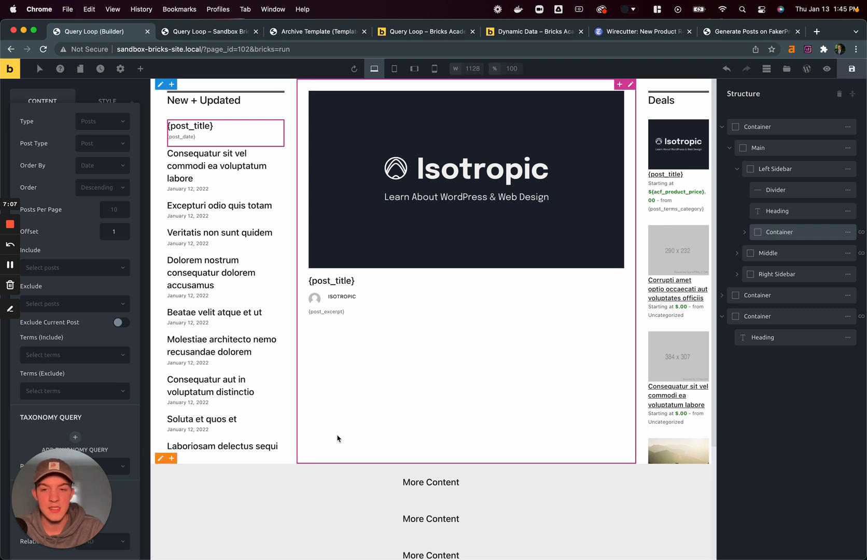
mouse_move(365, 425)
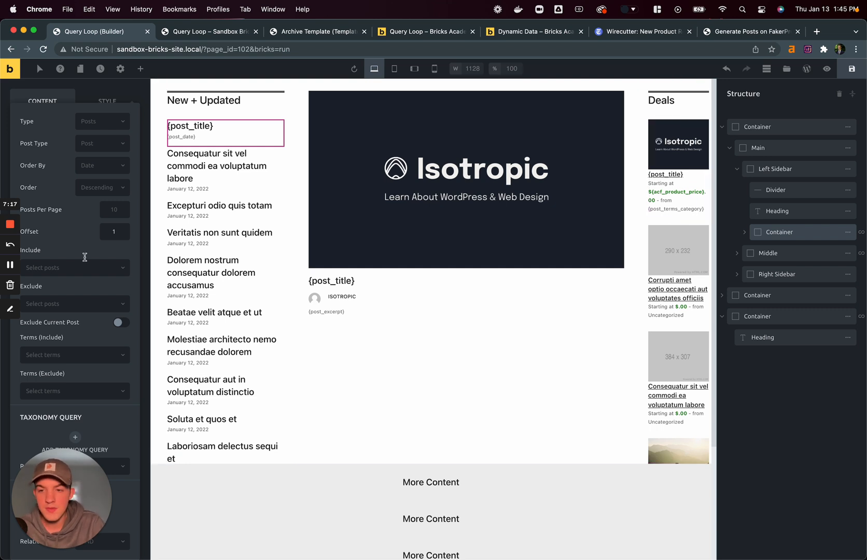
mouse_move(61, 262)
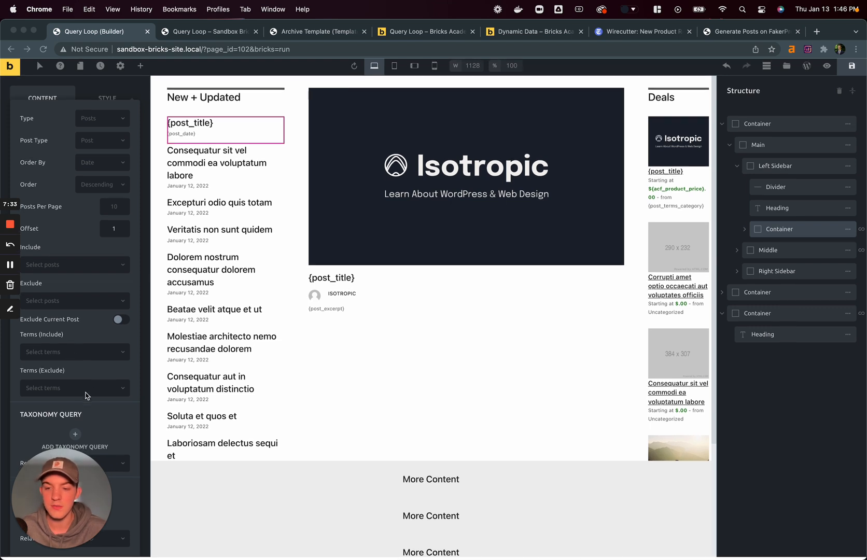
Add a taxonomy query to the loop, trying Include Children on and off
left_click(75, 433)
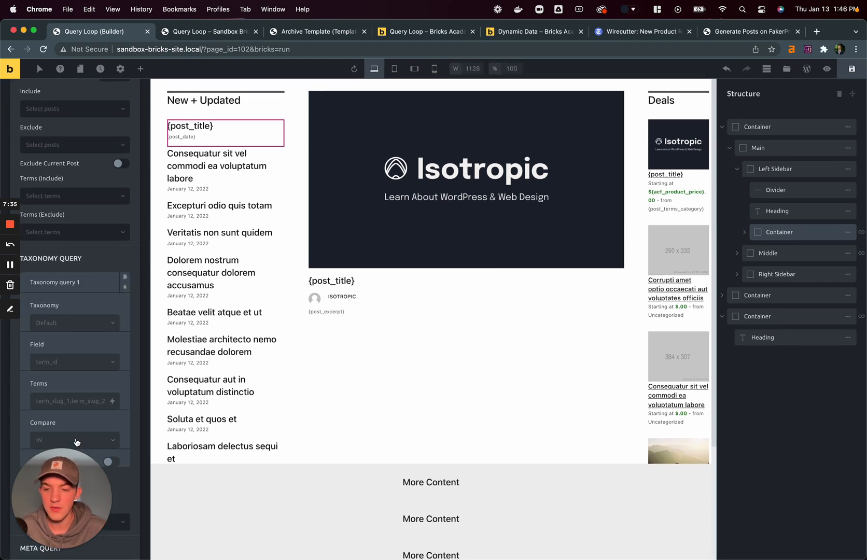
scroll("down", 3)
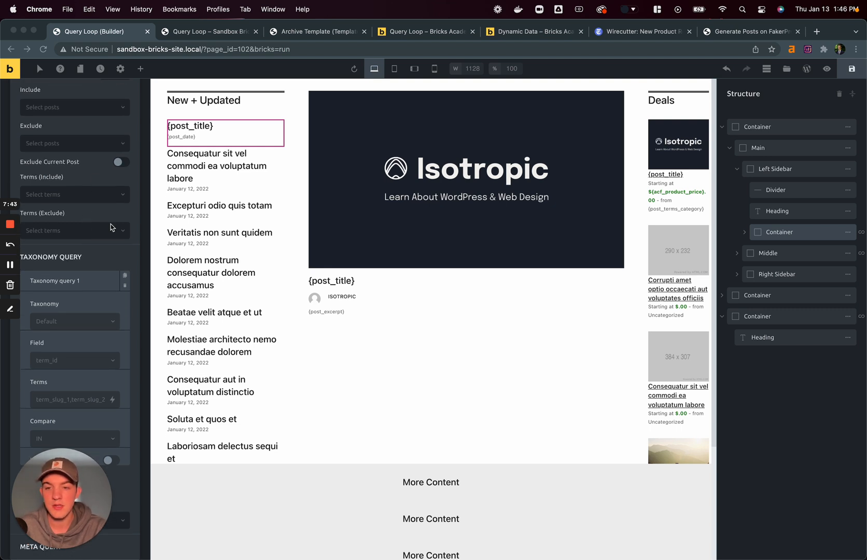
scroll("down", 3)
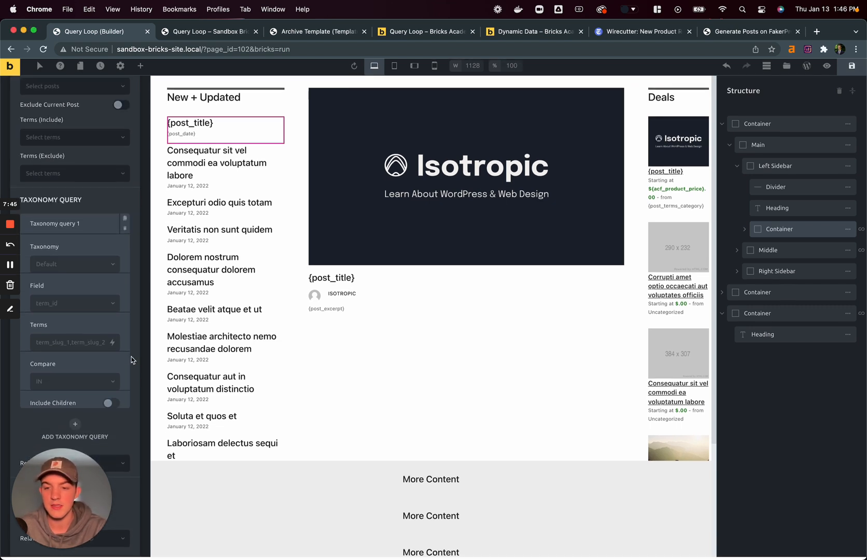
left_click(111, 403)
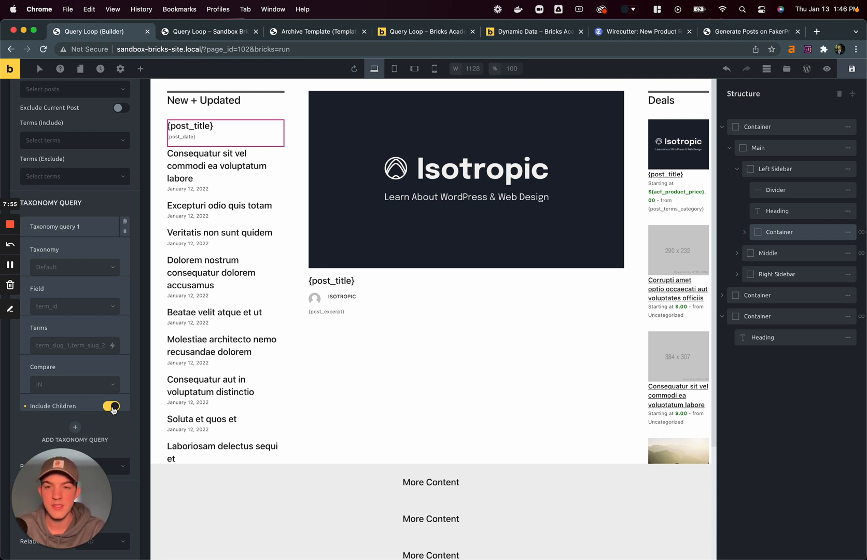
left_click(112, 405)
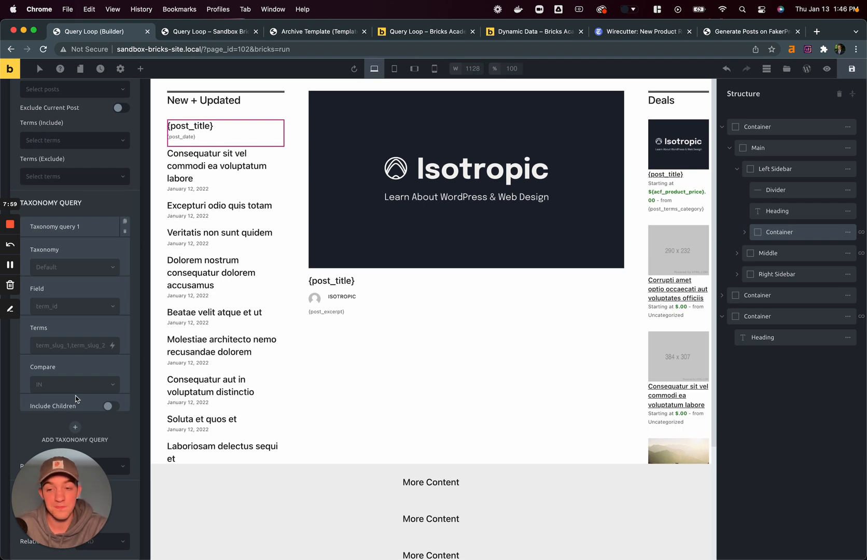
mouse_move(124, 232)
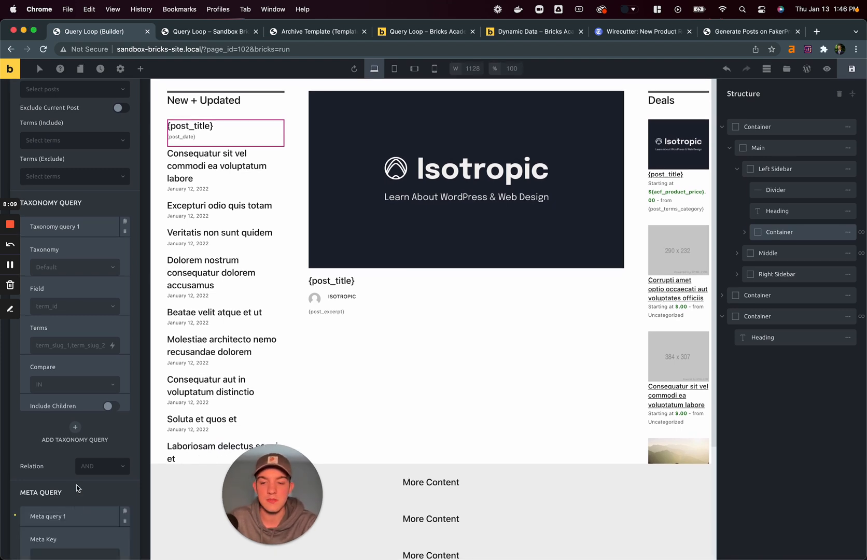
Add a meta query with key acf_red and value {acf_product_price}
scroll("down", 3)
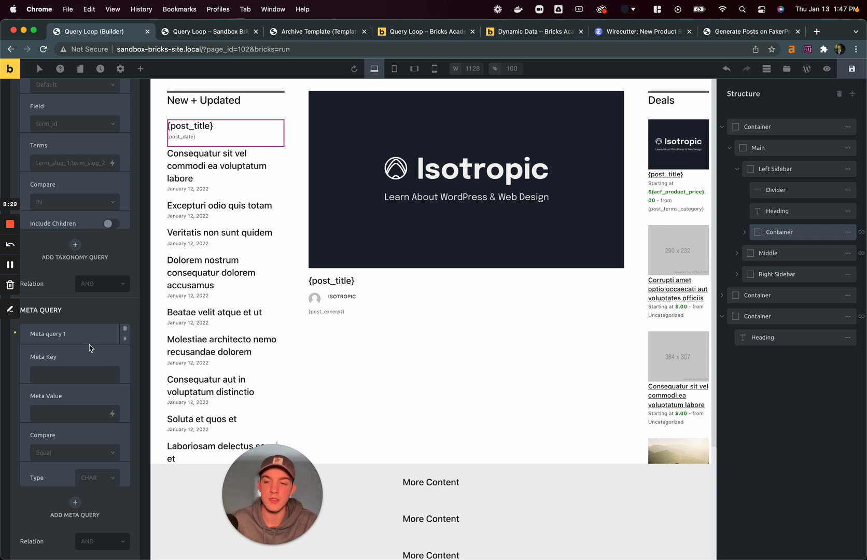
left_click(75, 375)
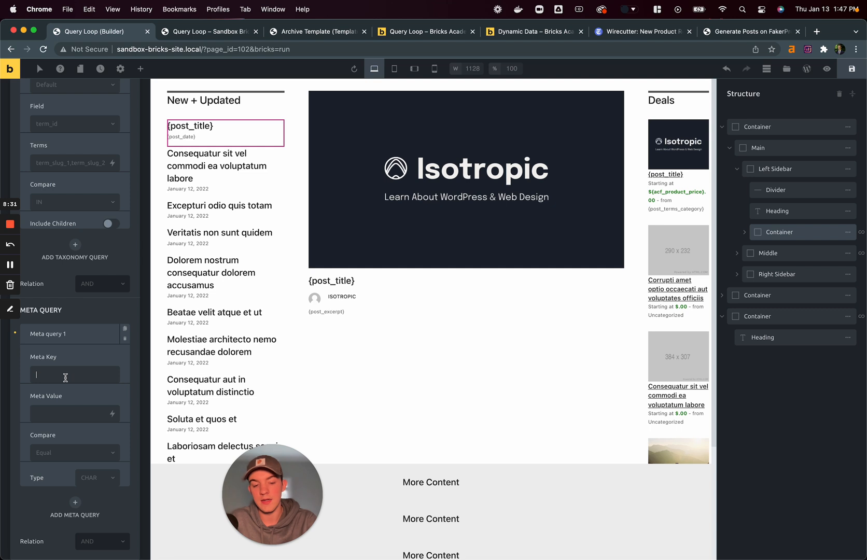
type("acf_red")
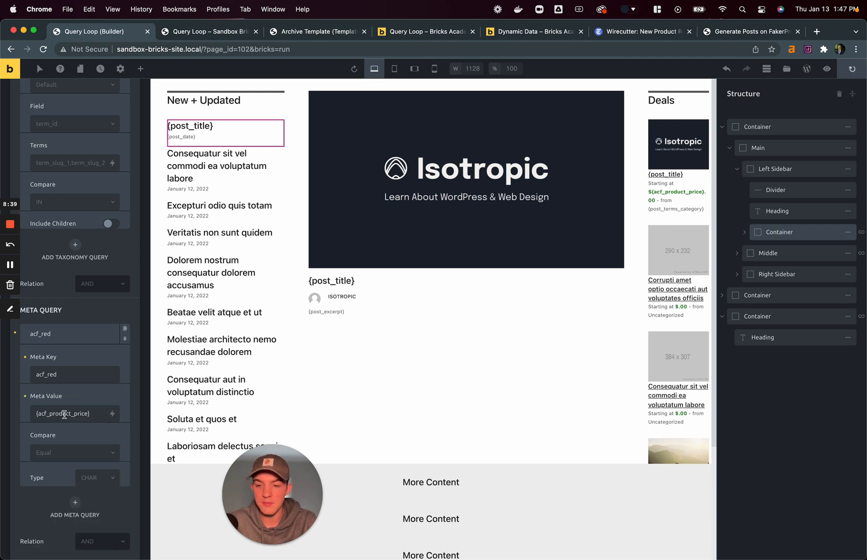
left_click(66, 414)
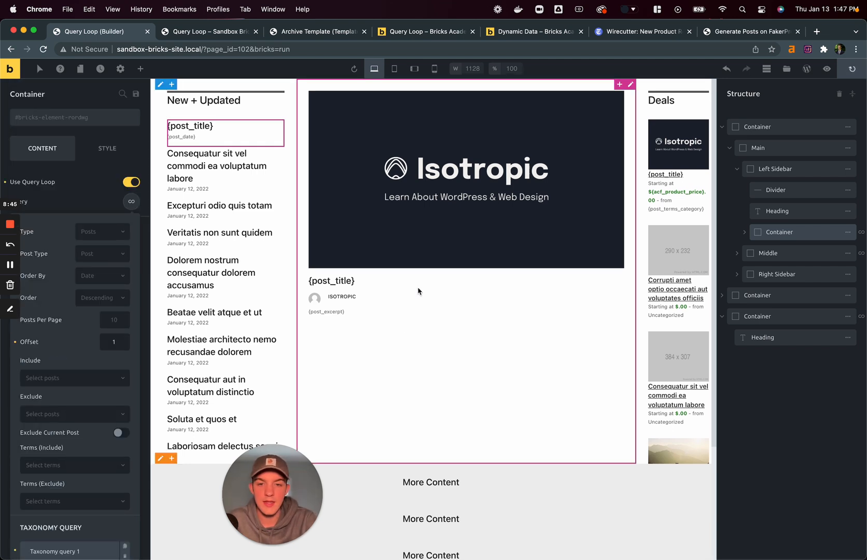
Review the middle featured-post loop's query (posts by date, descending, offset 1) and select the Deals card image
left_click(769, 253)
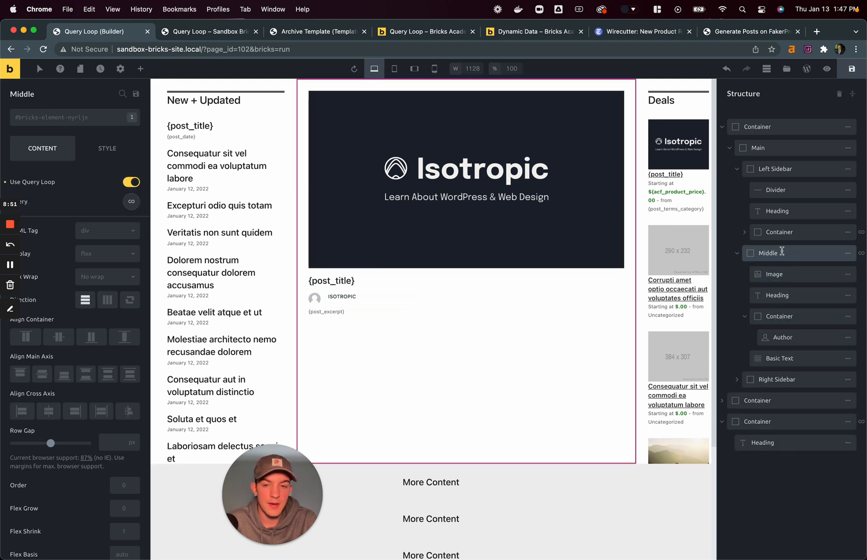
left_click(130, 181)
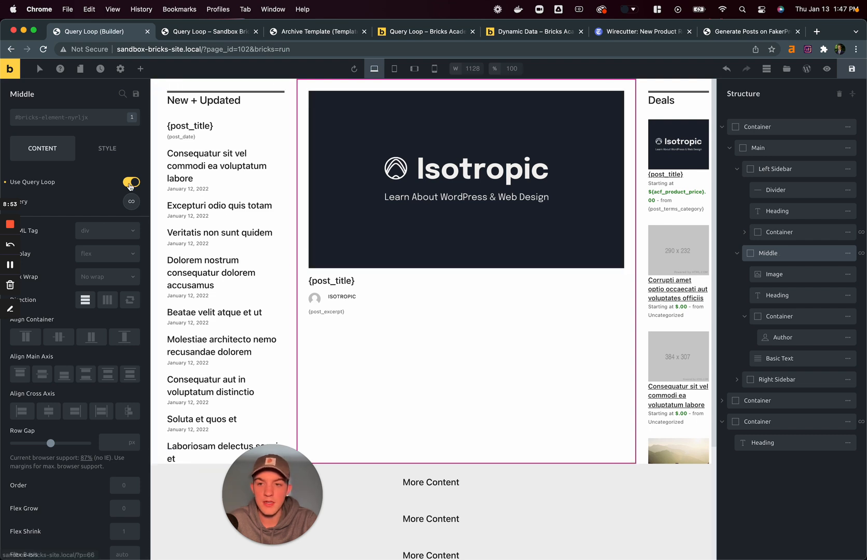
left_click(131, 181)
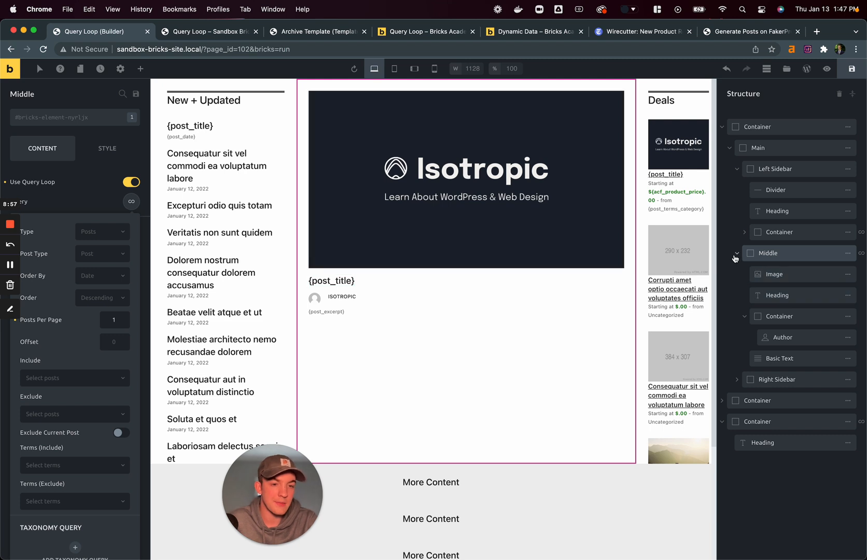
left_click(777, 274)
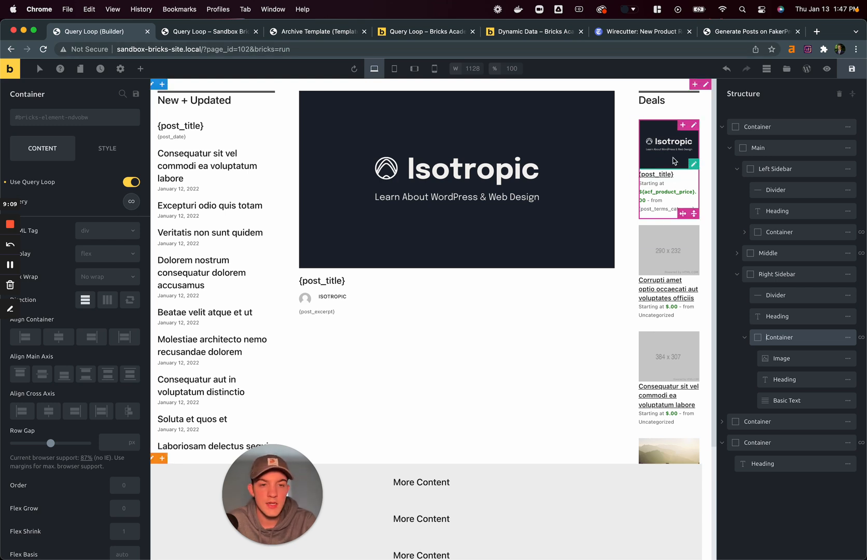
left_click(782, 358)
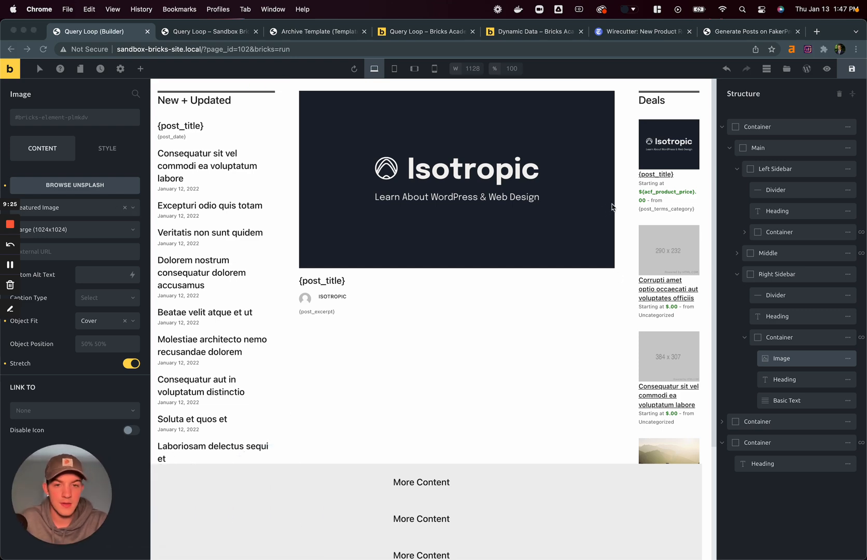
scroll("down", 3)
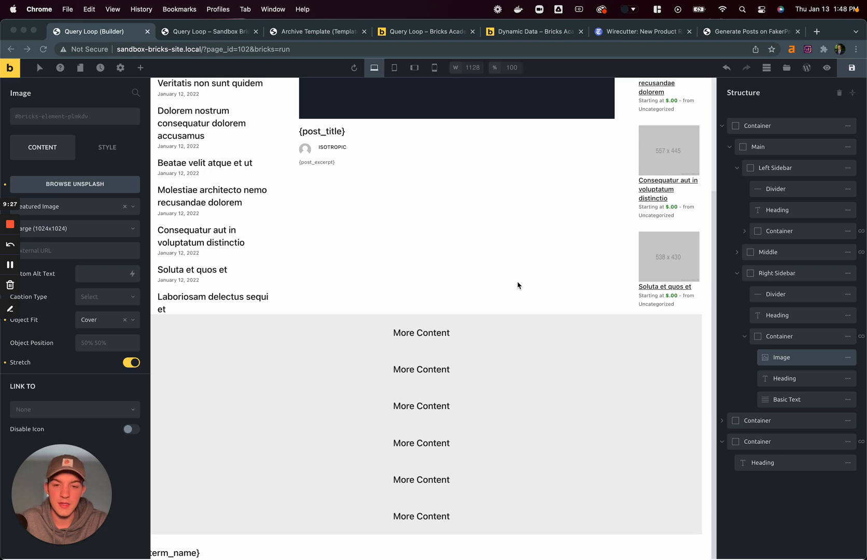
mouse_move(255, 465)
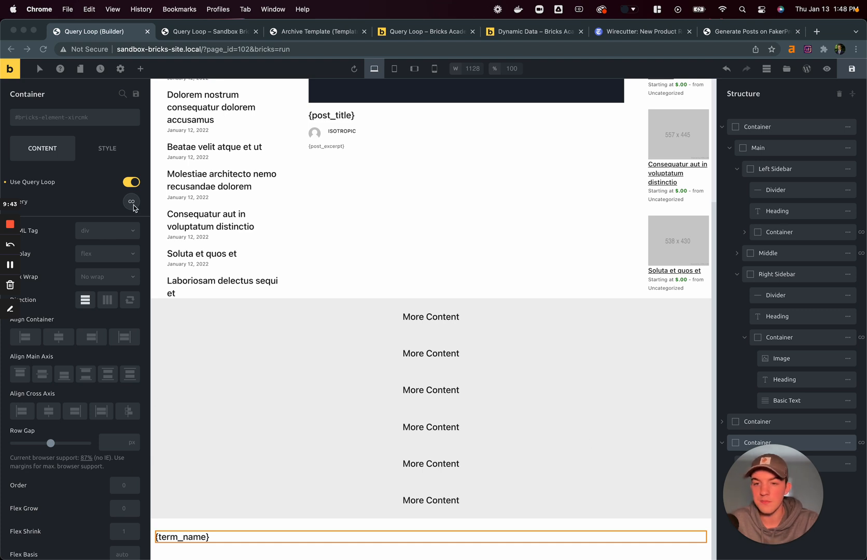
mouse_move(130, 205)
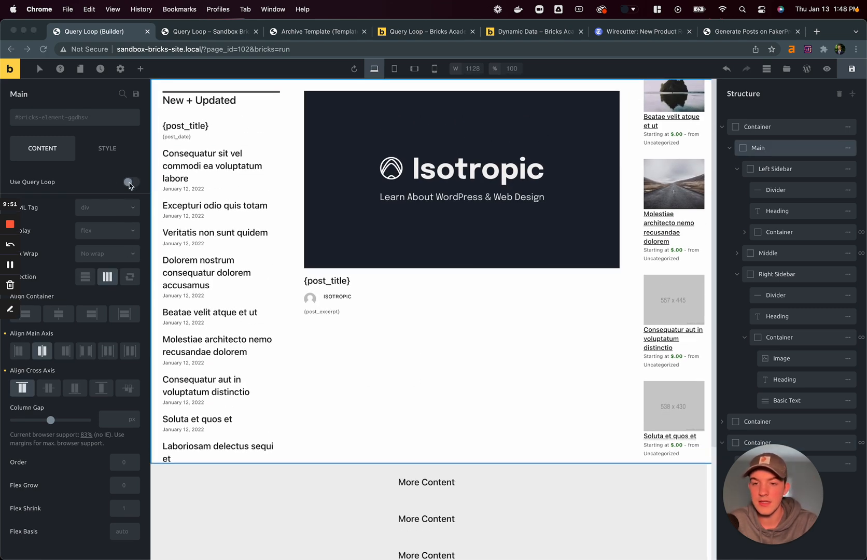
left_click(131, 182)
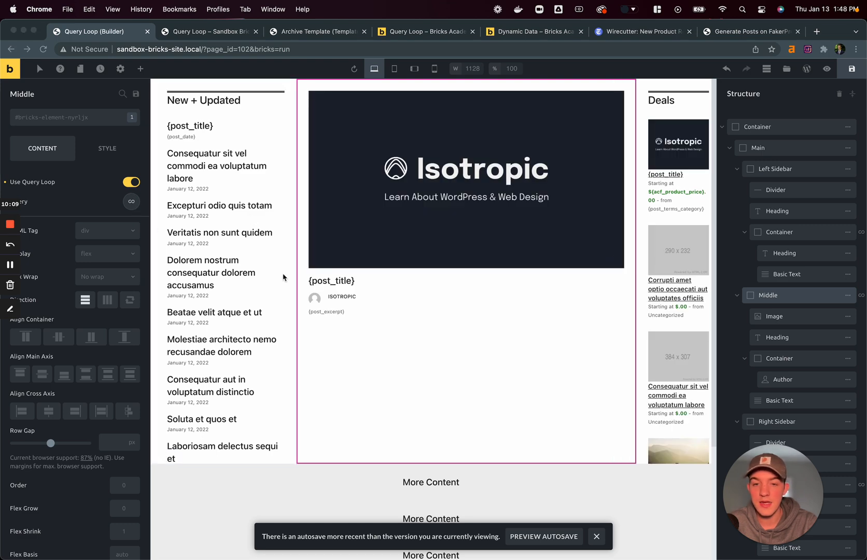
scroll("down", 3)
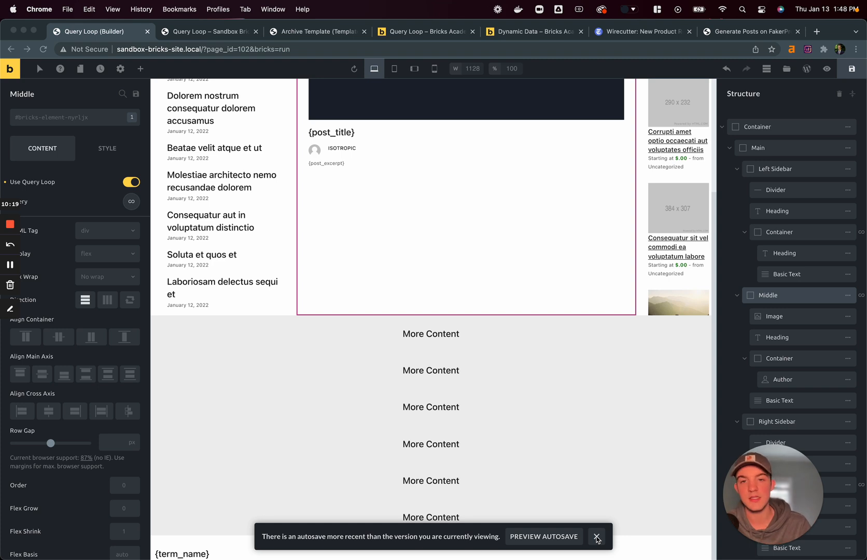
mouse_move(311, 42)
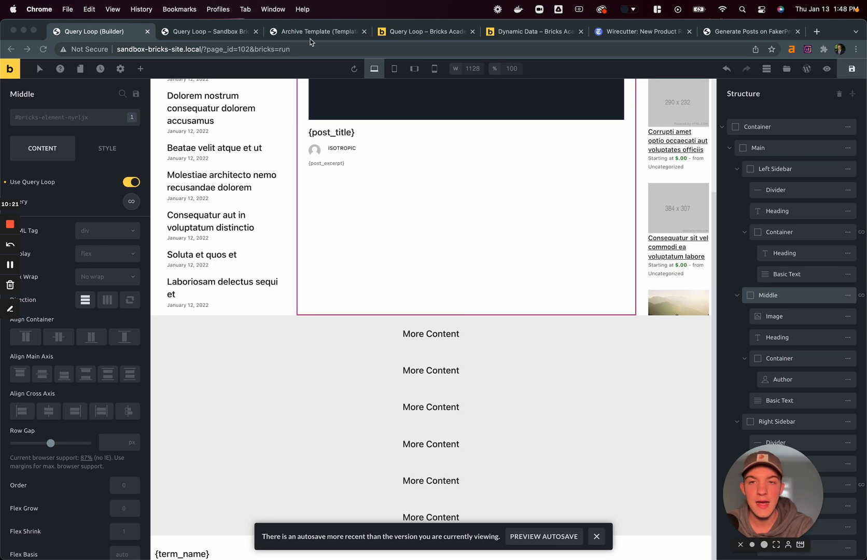
Inspect a Deals product image's markup on the live page, then close DevTools
left_click(208, 31)
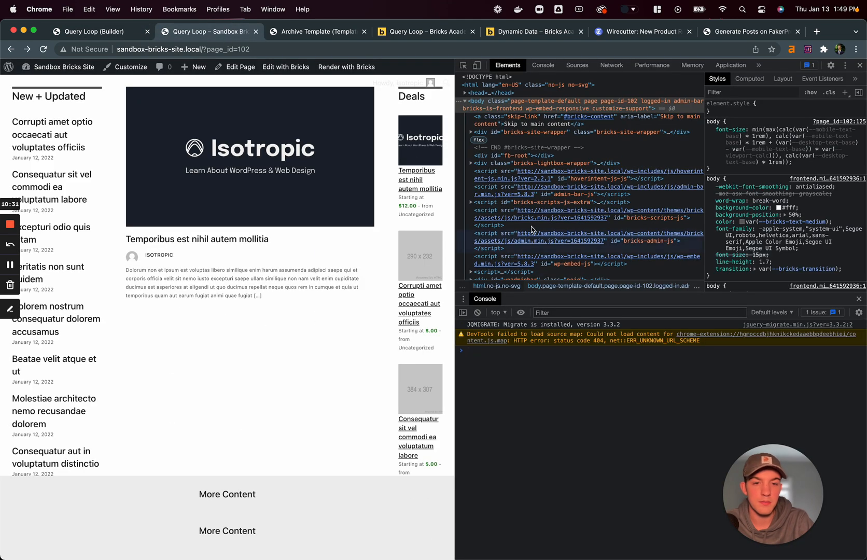
right_click(420, 255)
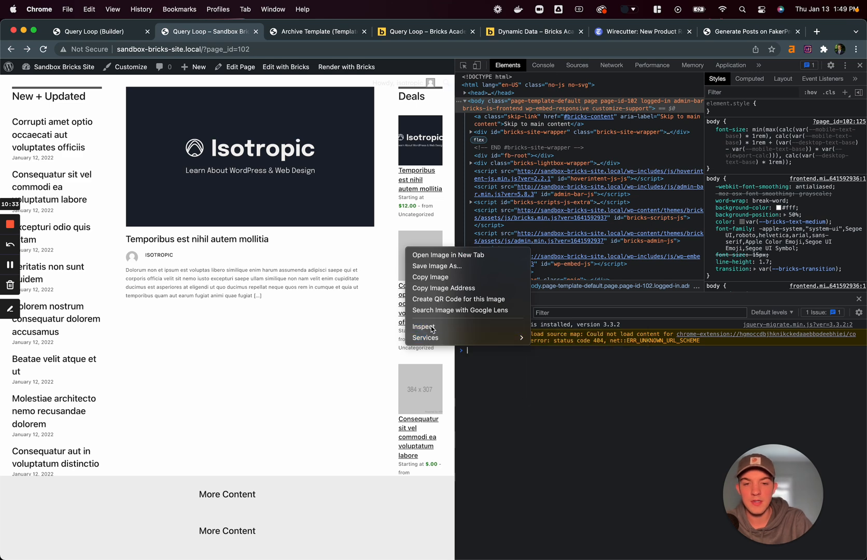
left_click(423, 327)
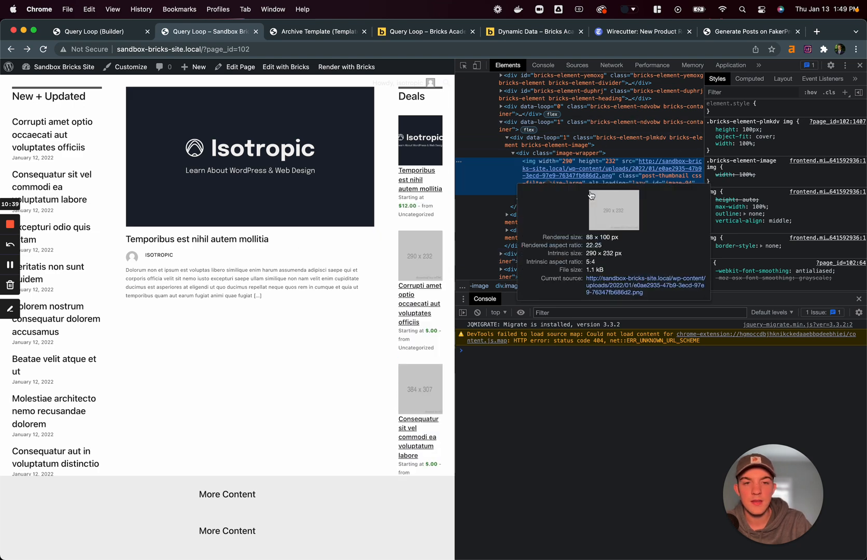
left_click(860, 65)
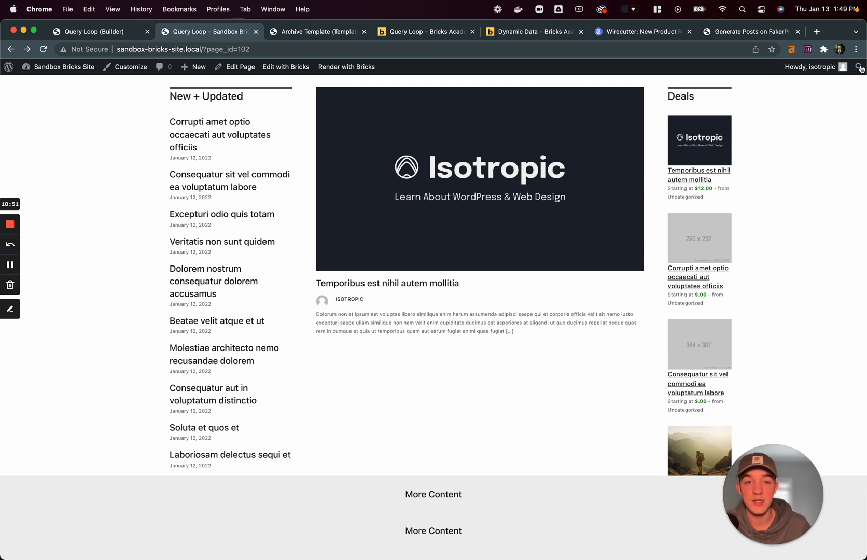
left_click(424, 31)
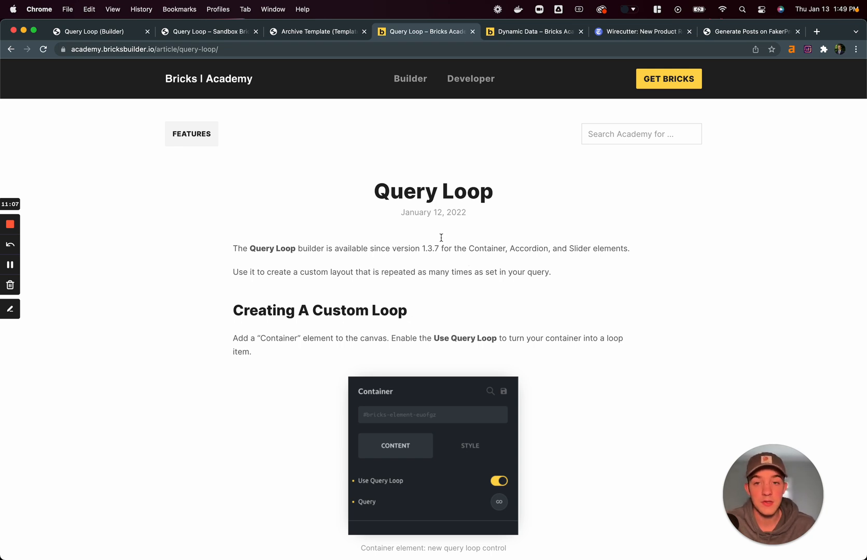
left_click(210, 32)
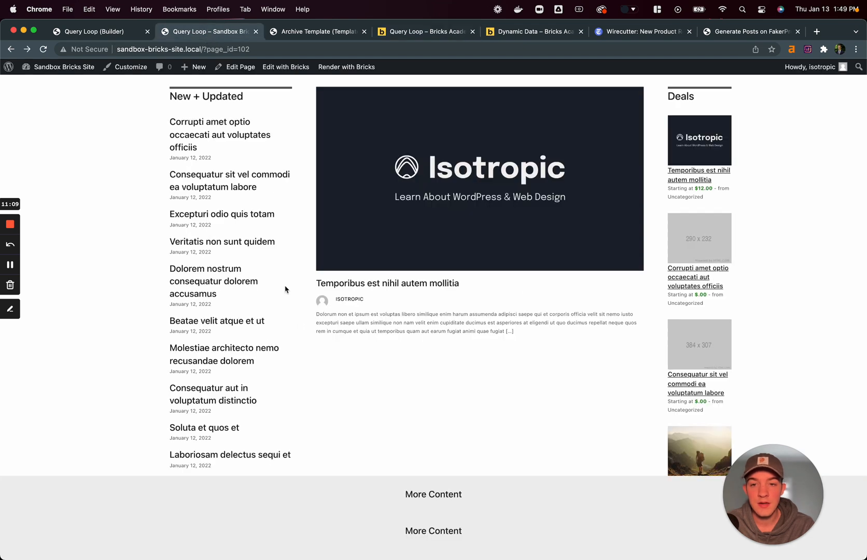
mouse_move(457, 129)
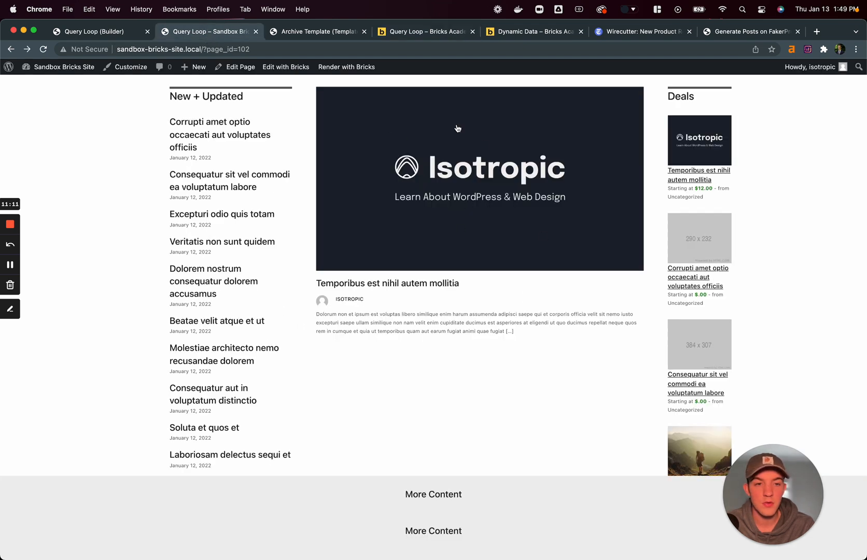
mouse_move(535, 240)
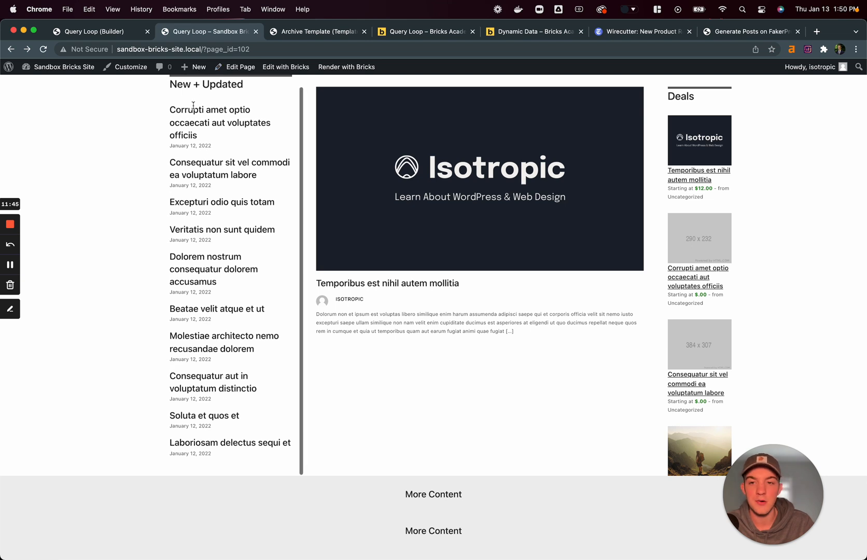
mouse_move(248, 441)
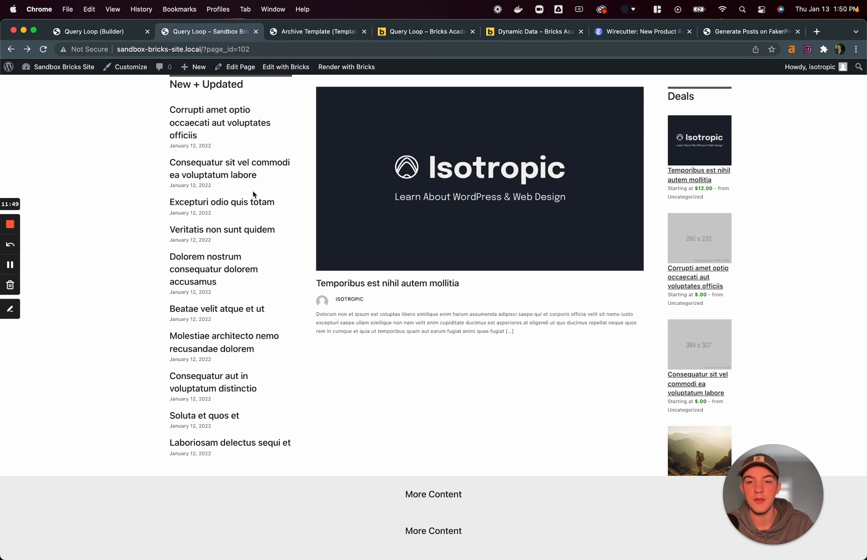
mouse_move(582, 266)
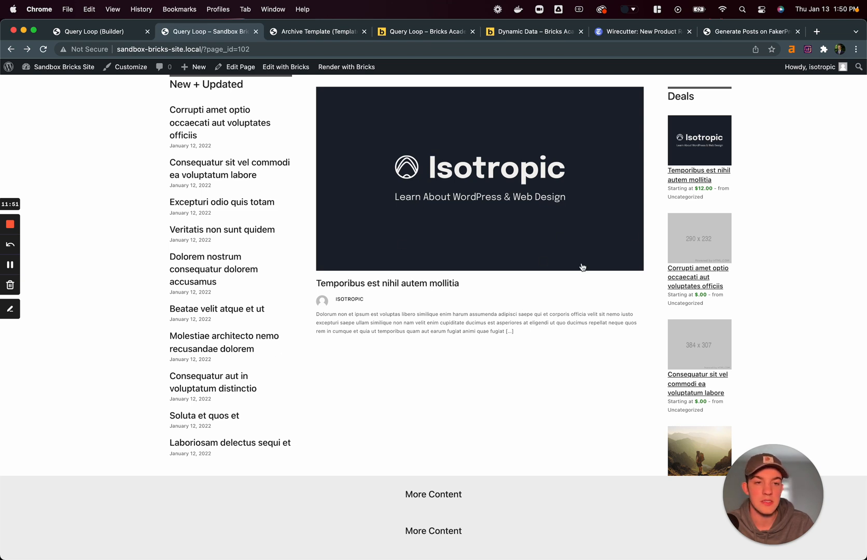
mouse_move(720, 115)
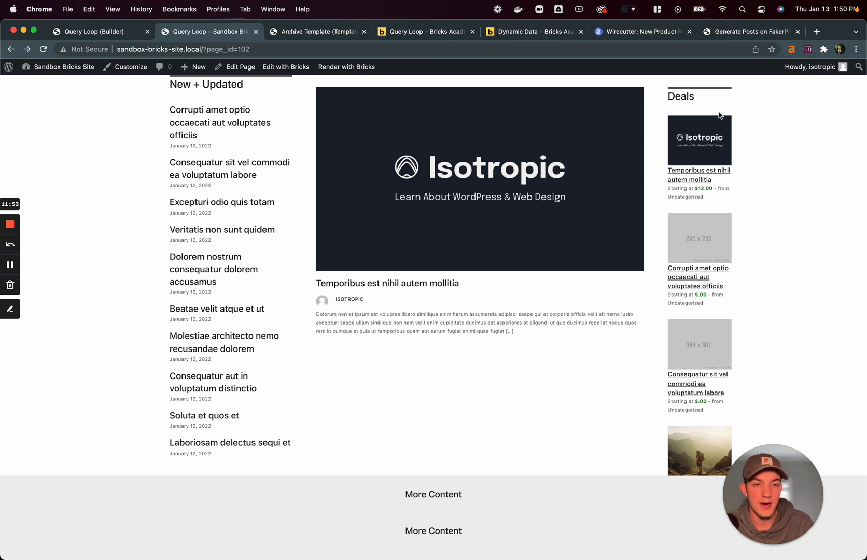
scroll("down", 3)
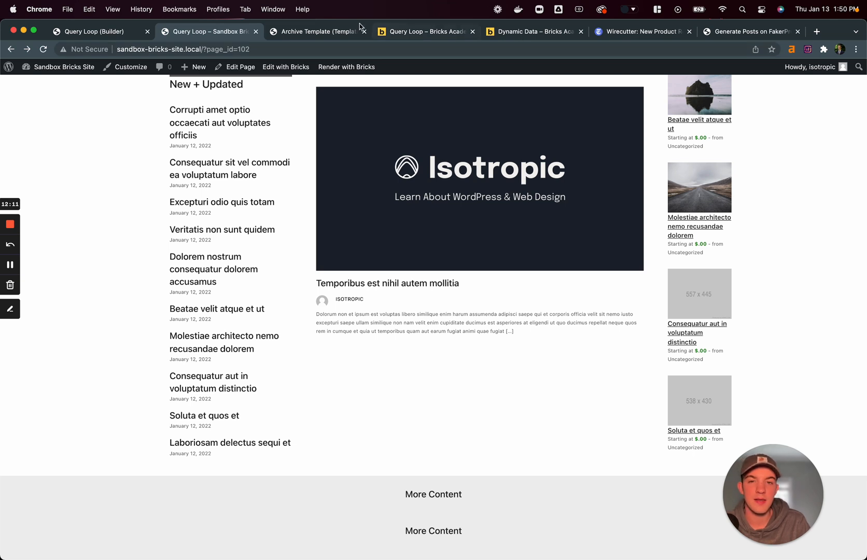
Select the post-title loop container, drop &bricks=run from the URL and leave without saving
left_click(315, 31)
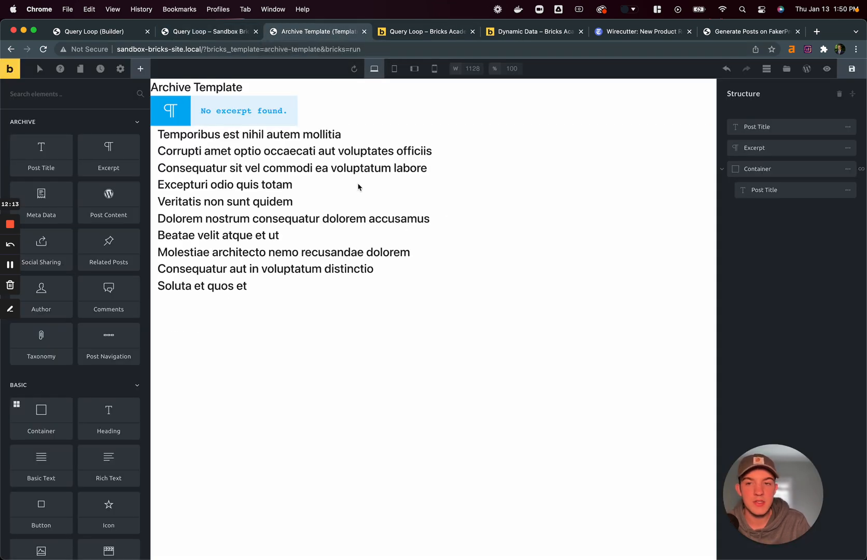
left_click(197, 88)
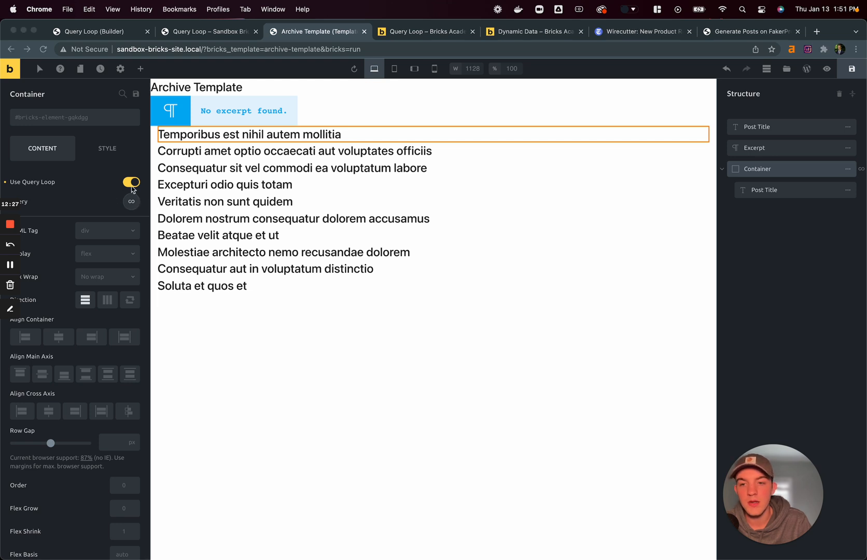
mouse_move(330, 205)
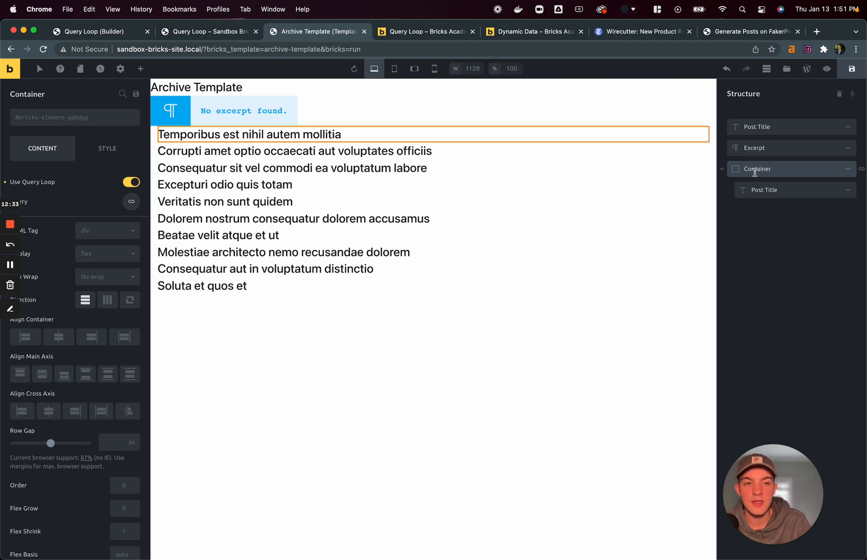
mouse_move(118, 207)
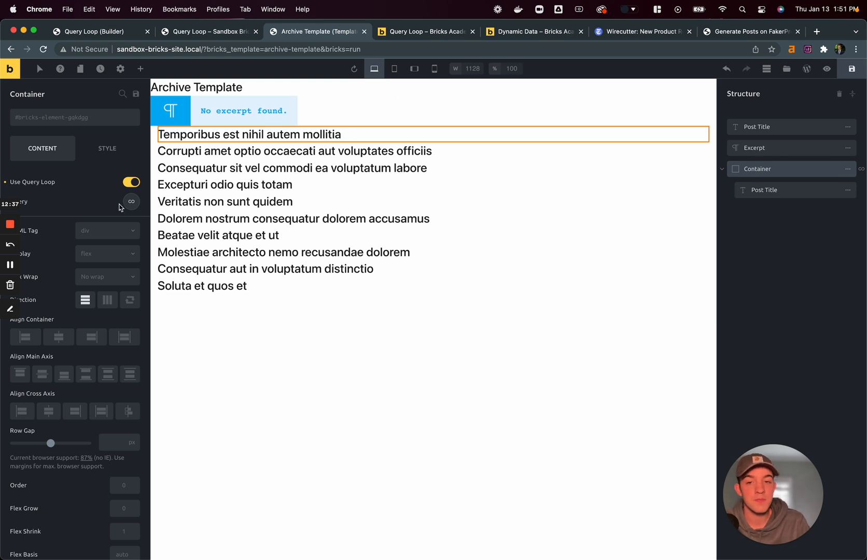
mouse_move(664, 201)
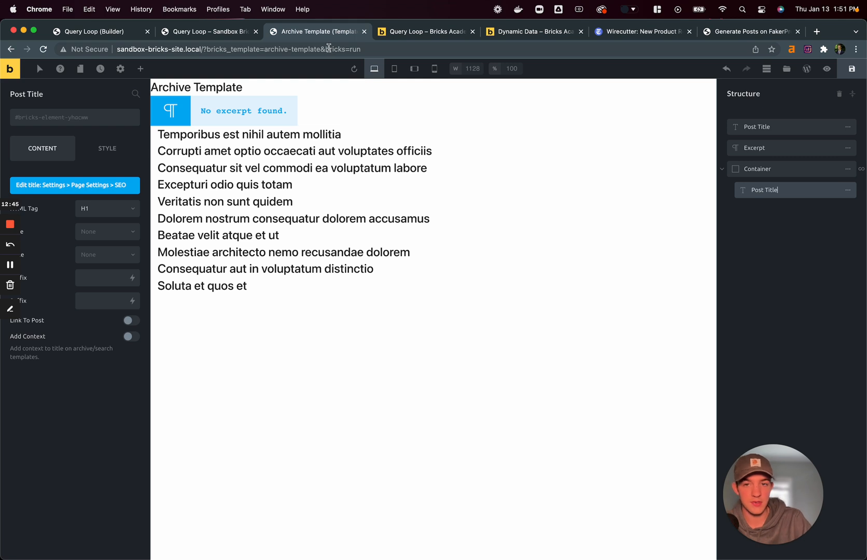
left_click(354, 69)
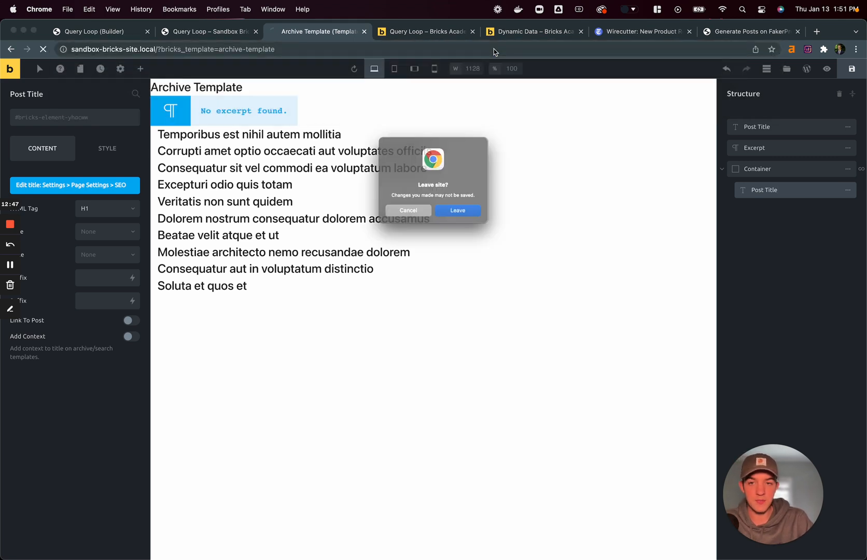
left_click(458, 211)
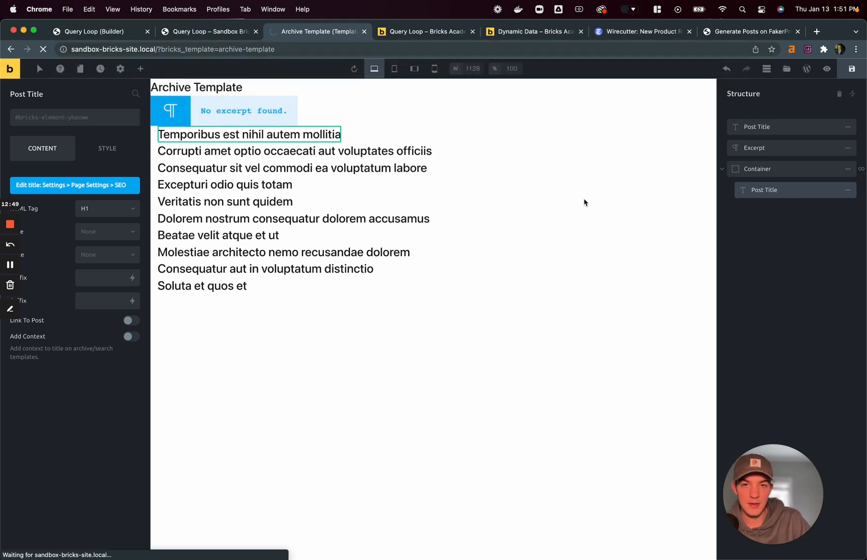
Close the Archive Template tab to return to the Query Loop article
left_click(327, 31)
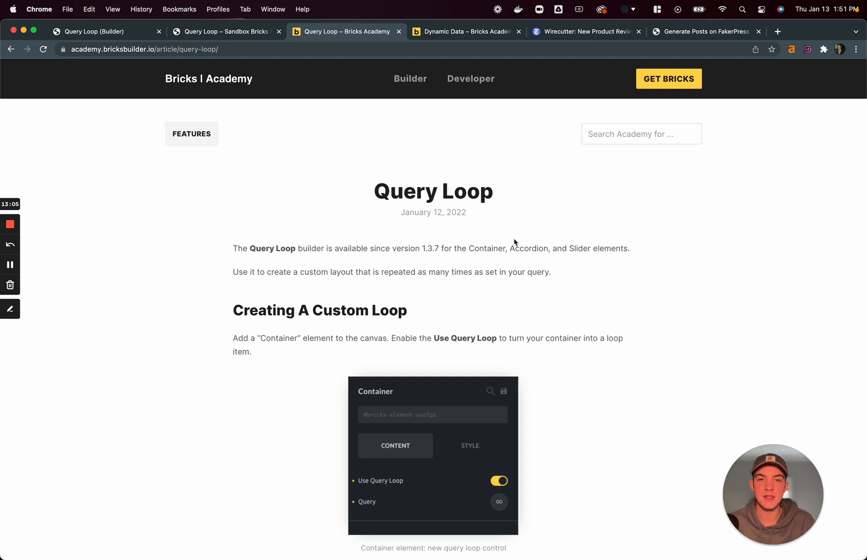
mouse_move(10, 224)
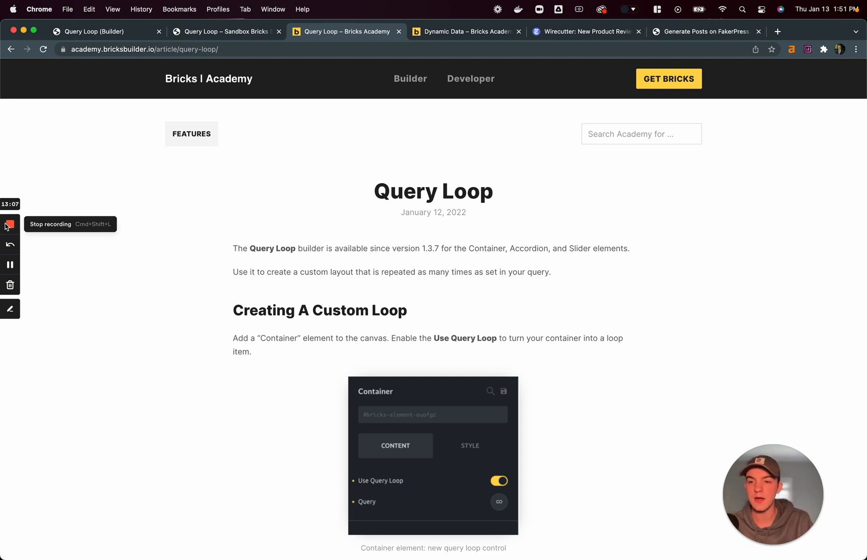